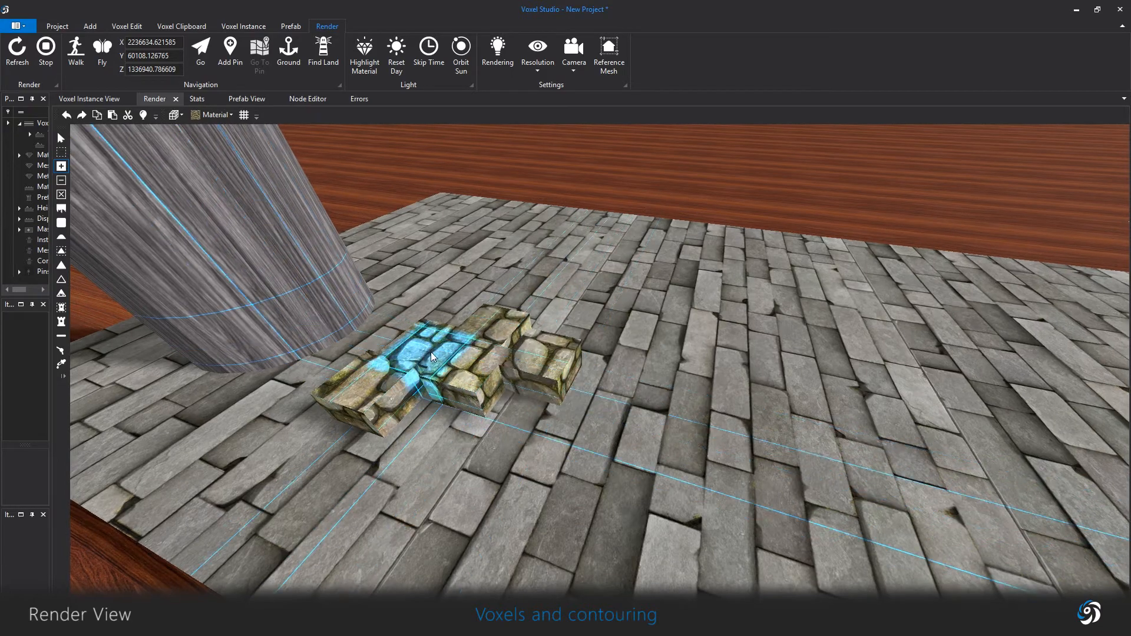
- Show the mesh wireframe and place stone voxel blocks in shrinking sizes on the brick floor
key("l")
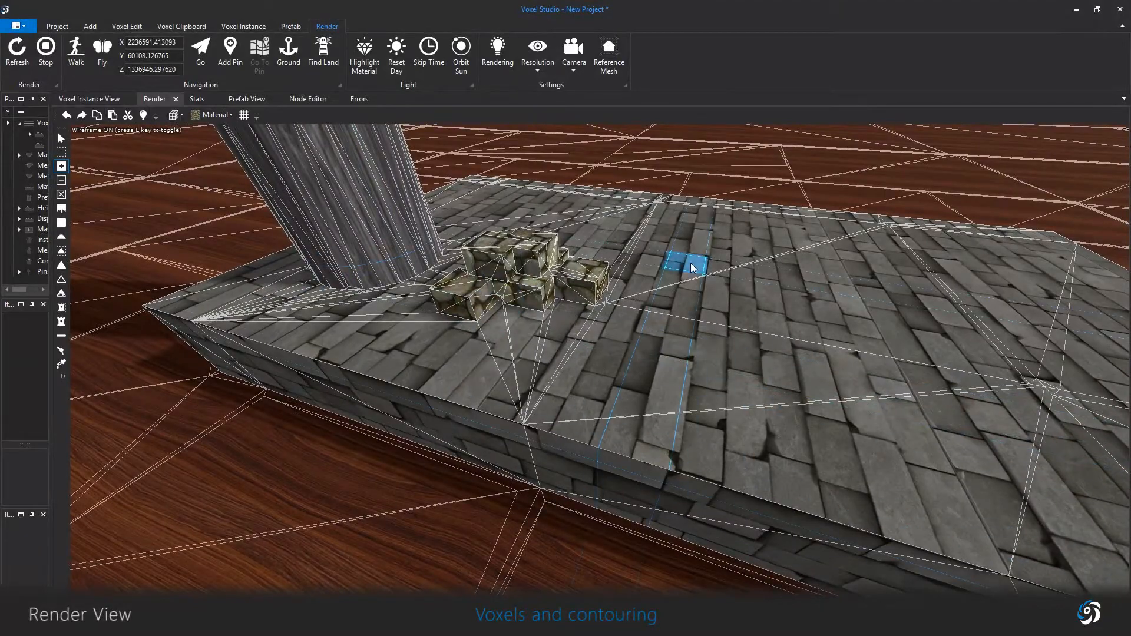
left_click(175, 115)
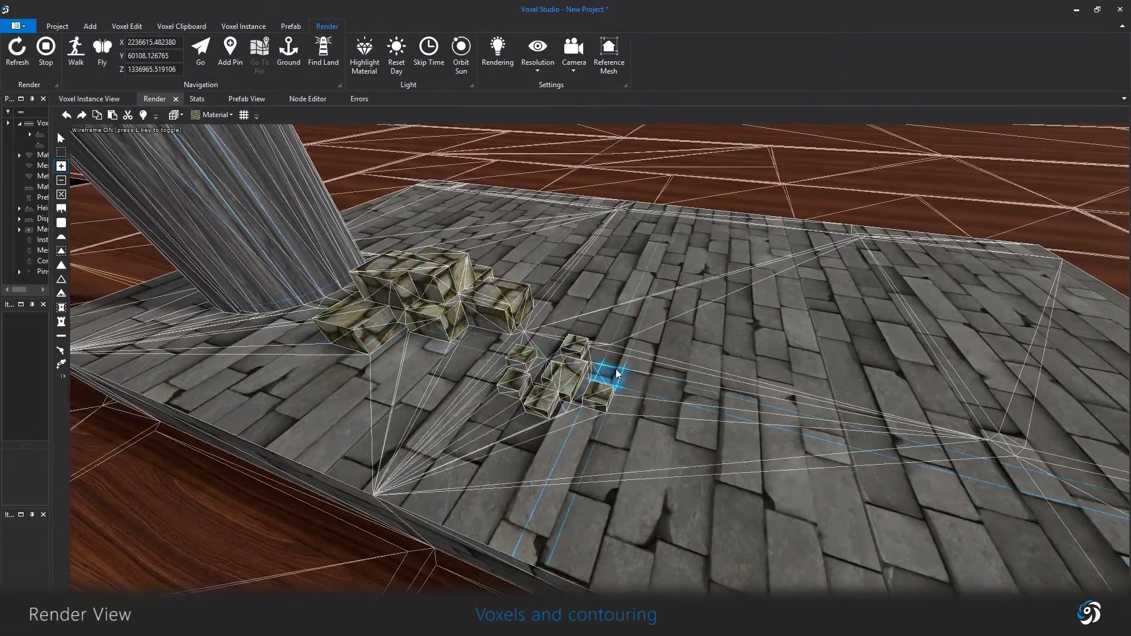
left_click(181, 116)
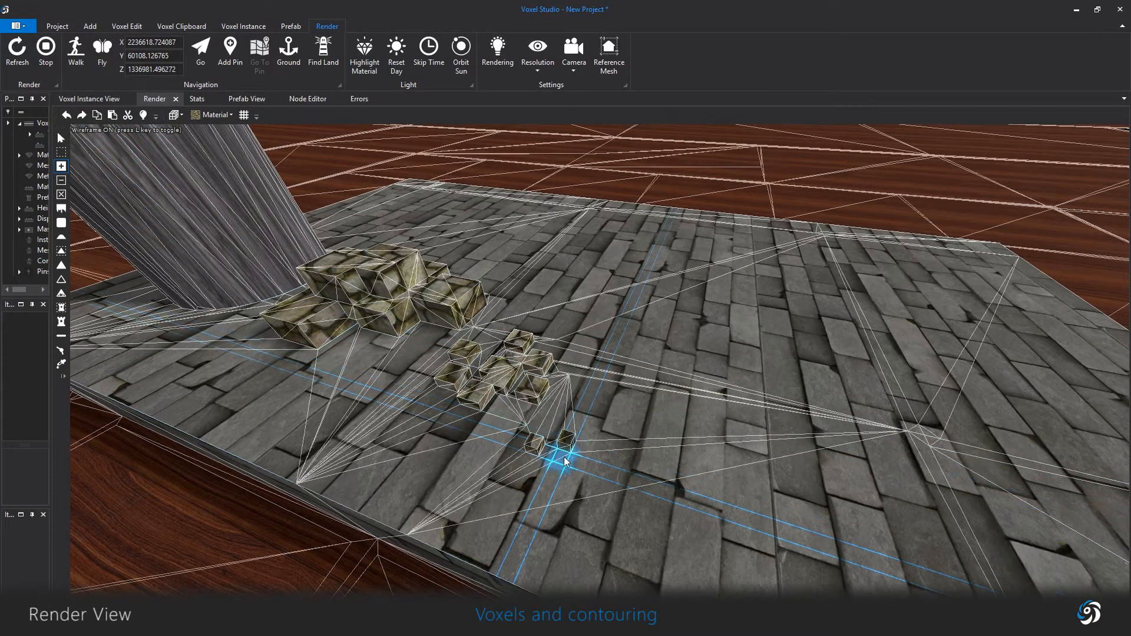
left_click_drag(565, 461, 683, 374)
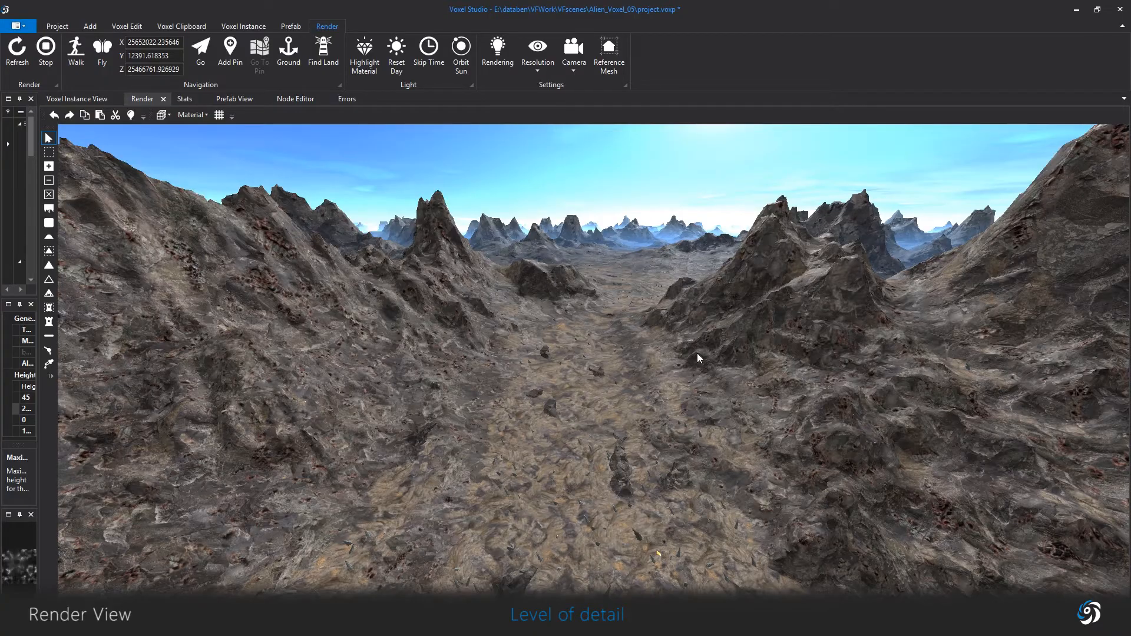
- Toggle the terrain wireframe on and off, then show the LOD heatmap and LOD counts
key("l")
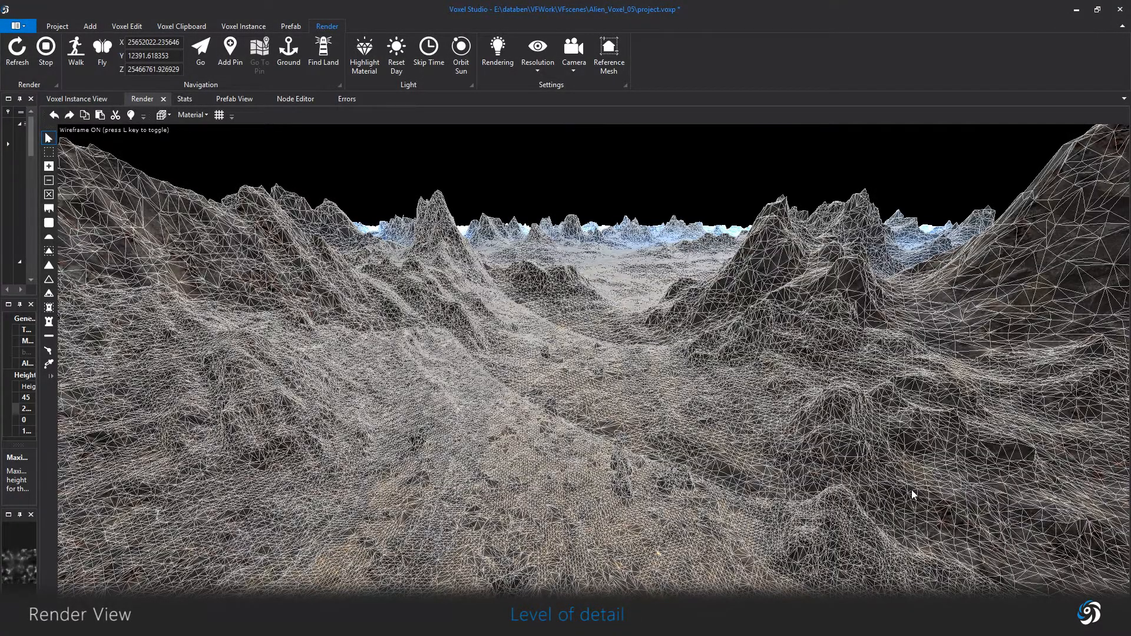
mouse_move(859, 468)
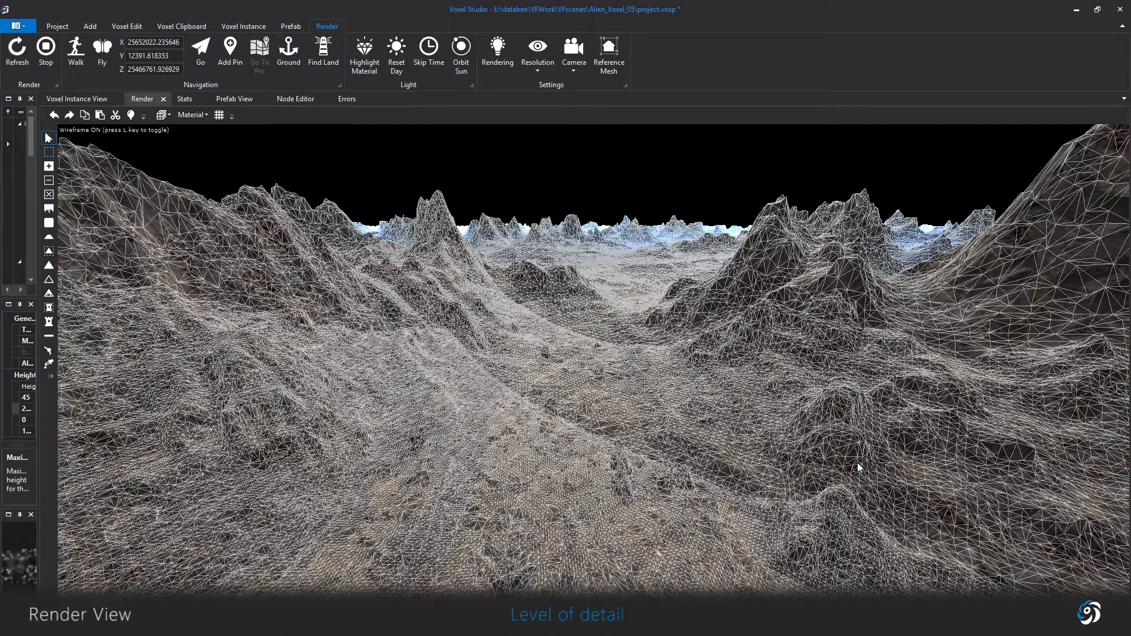
key("l")
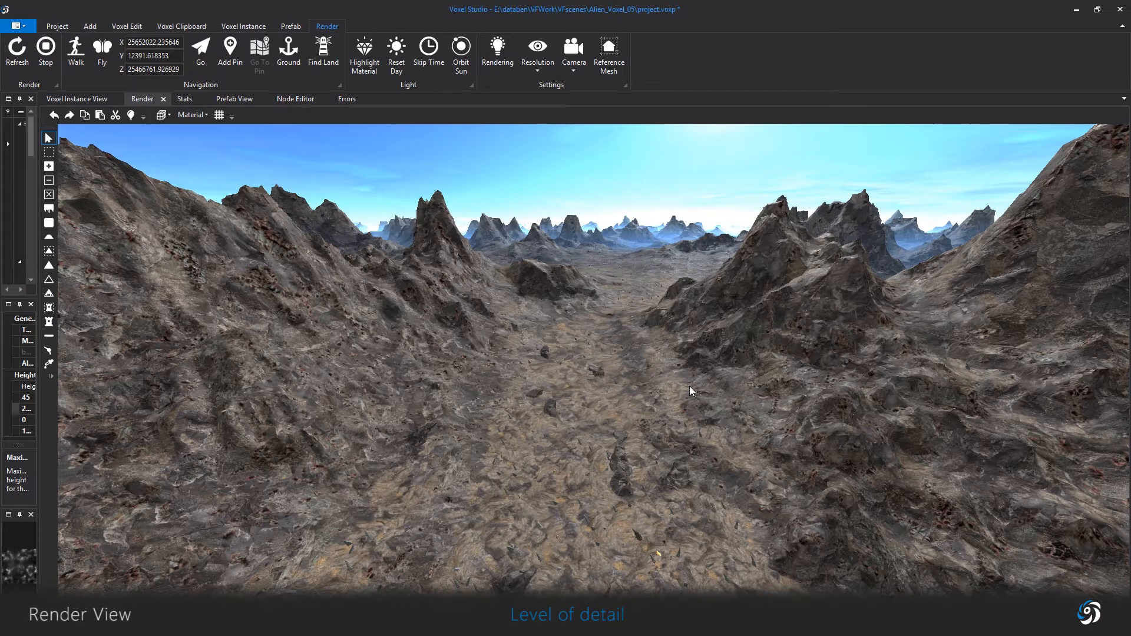
key("f7")
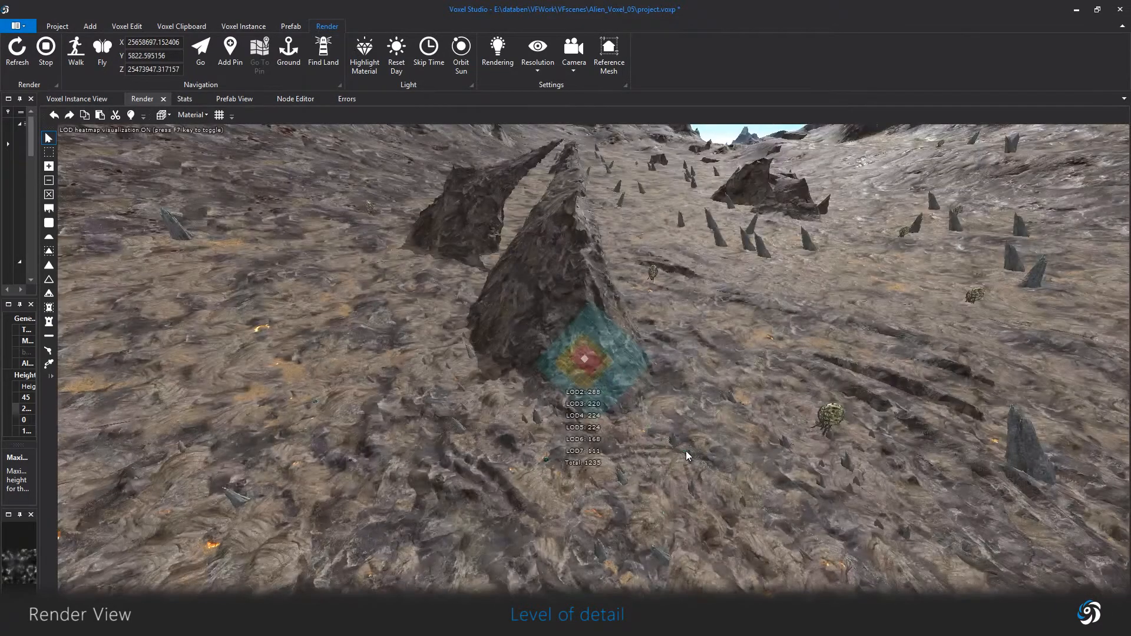
key("f8")
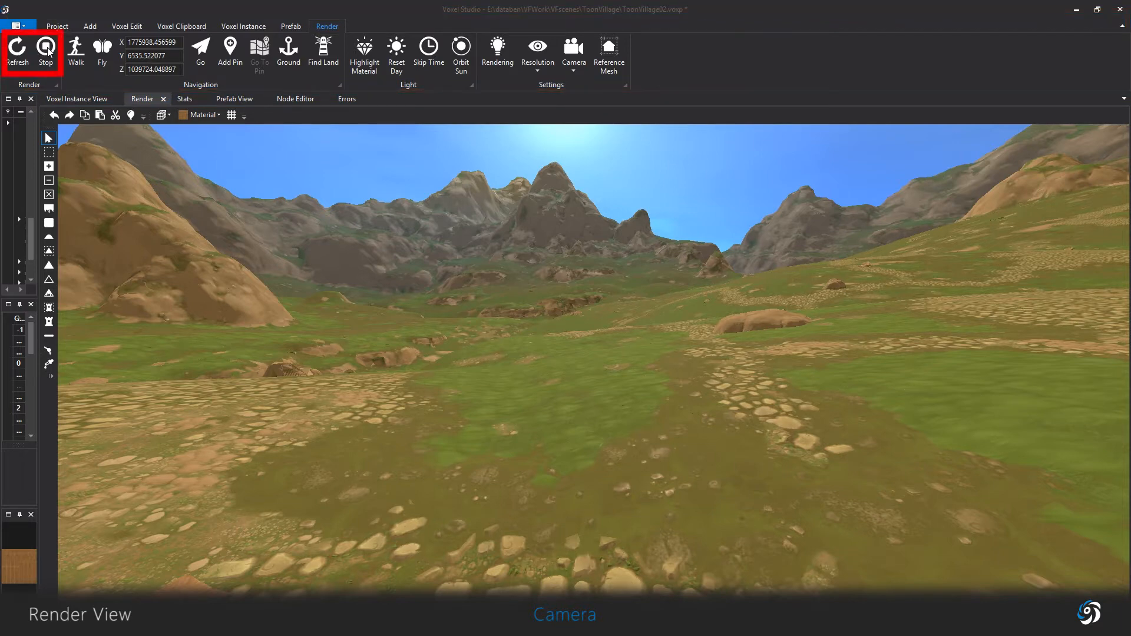
- Stop the toon village render and refresh it to re-render from scratch
left_click(46, 52)
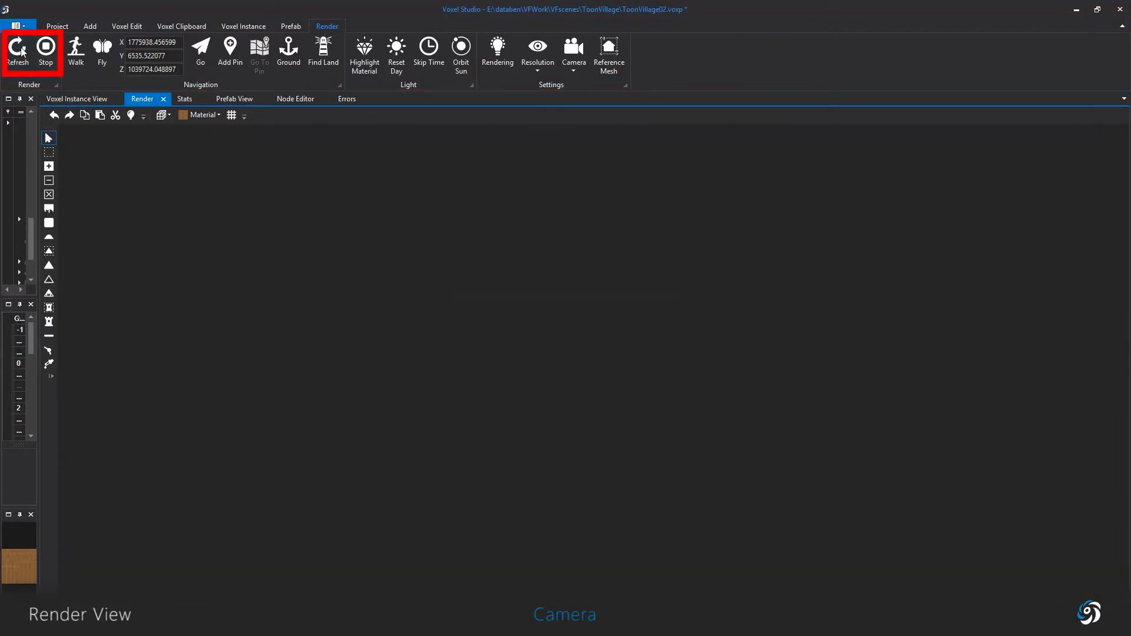
left_click(16, 51)
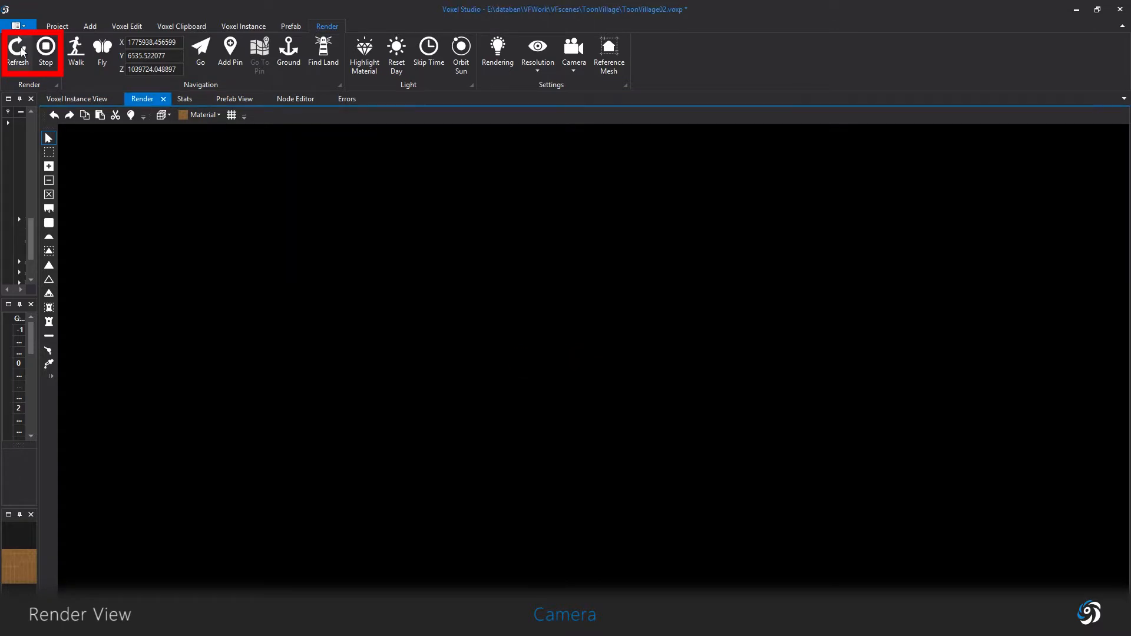
left_click(16, 51)
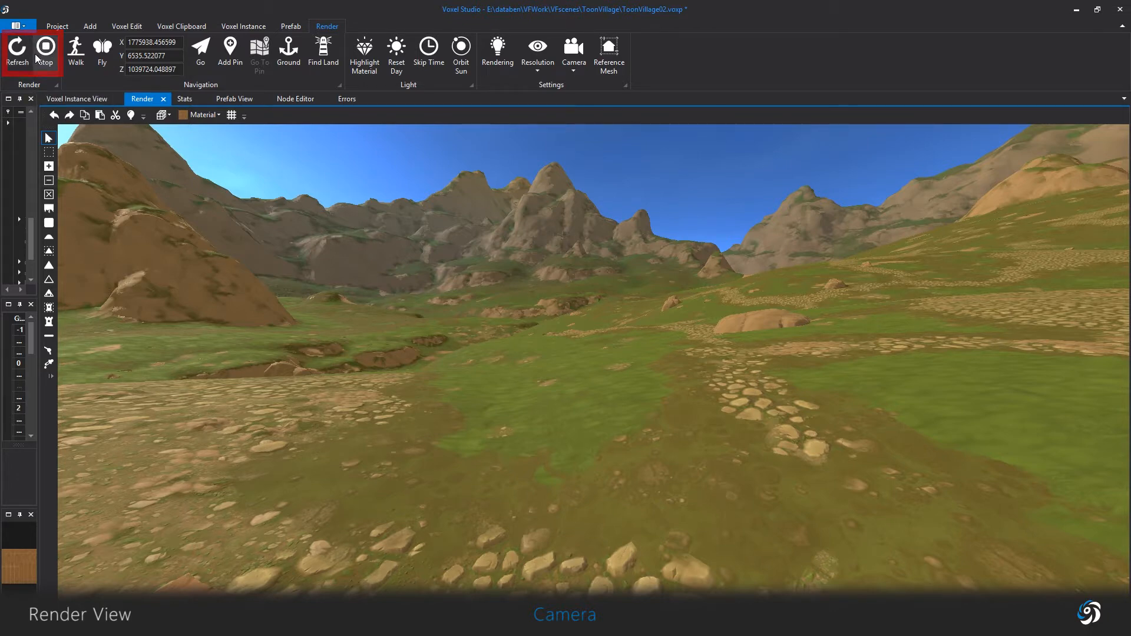
left_click(44, 50)
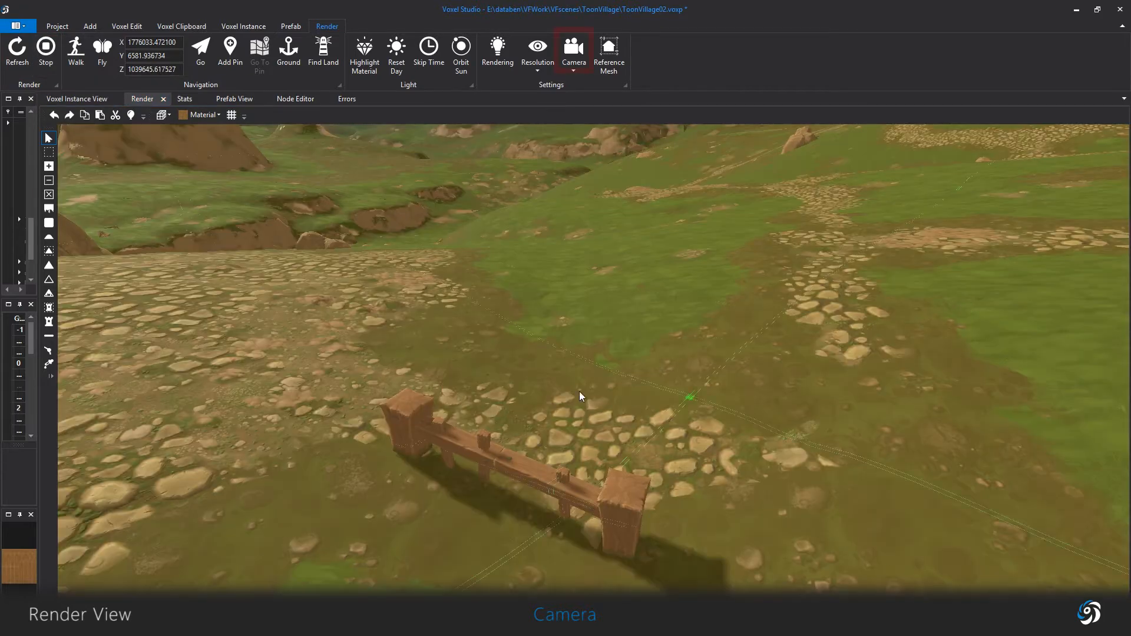
- Widen the camera's field of view and move the view above the mountain peaks
left_click(573, 48)
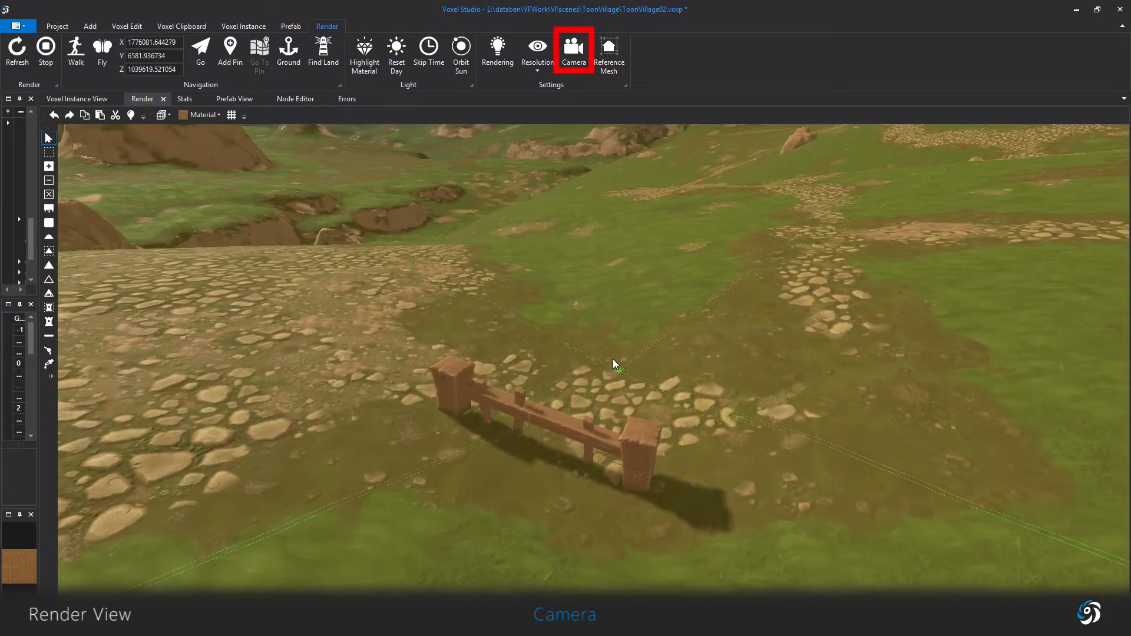
left_click(573, 49)
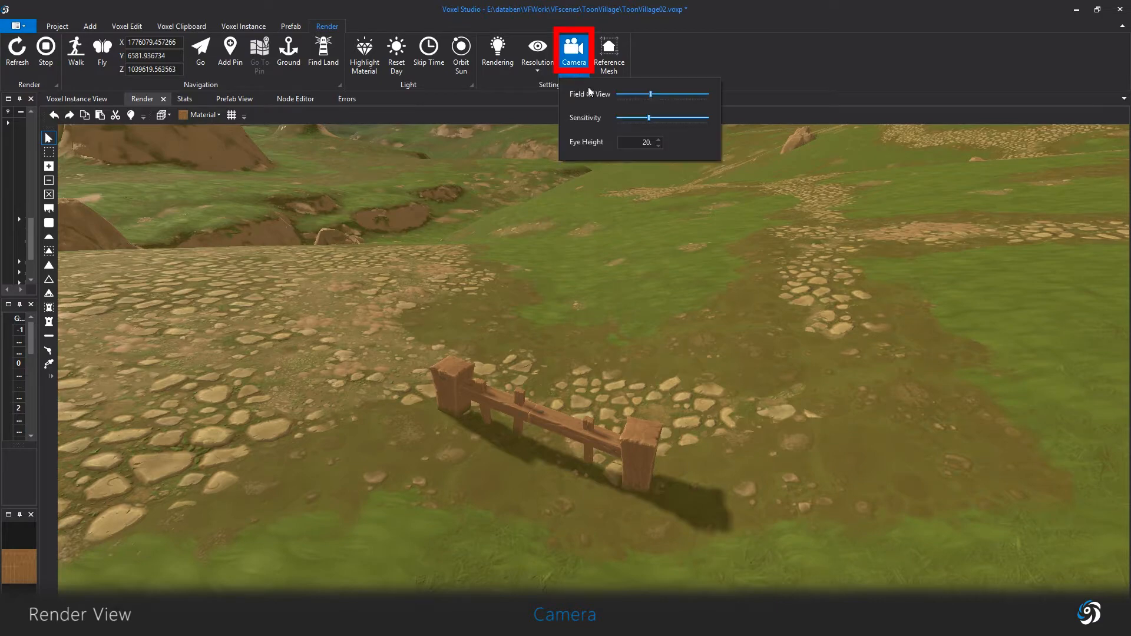
left_click_drag(651, 95, 709, 94)
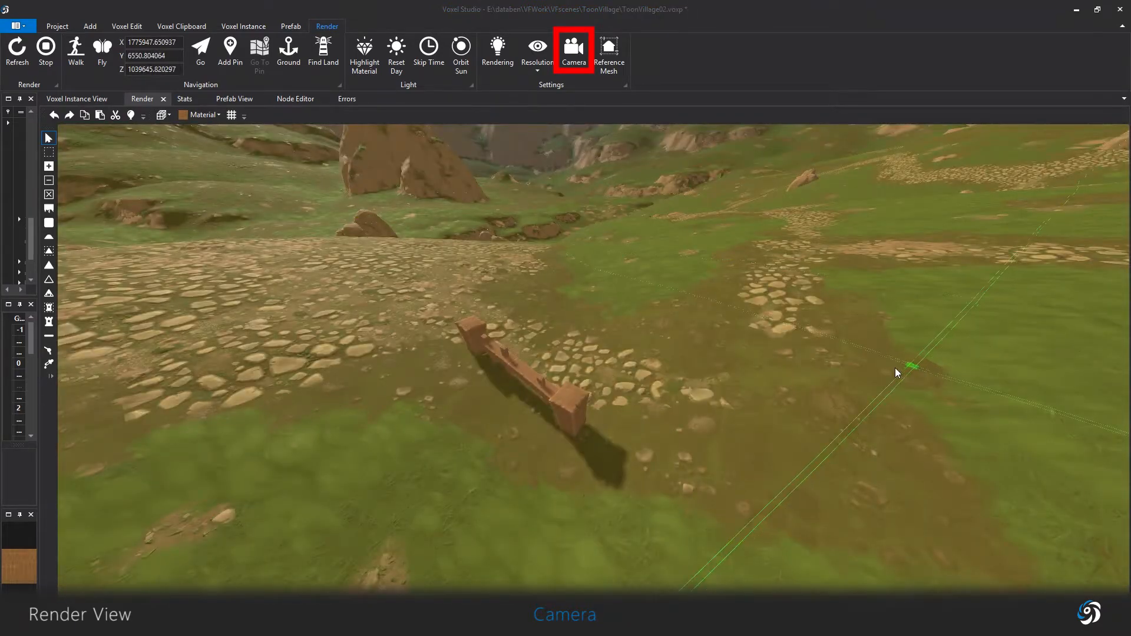
mouse_move(842, 382)
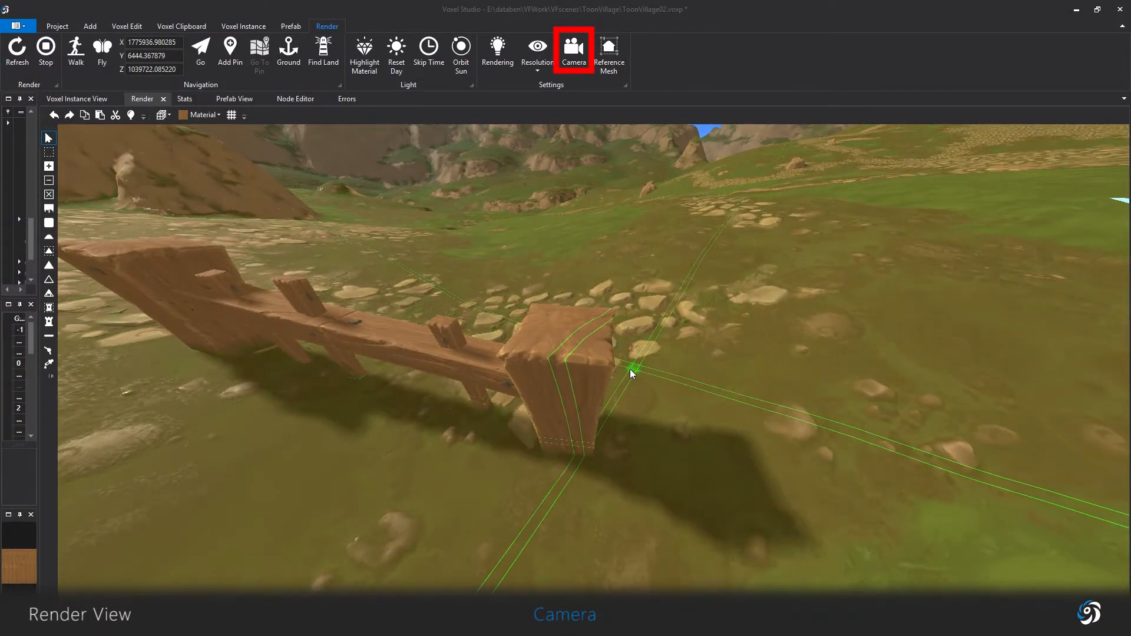
left_click_drag(632, 371, 779, 444)
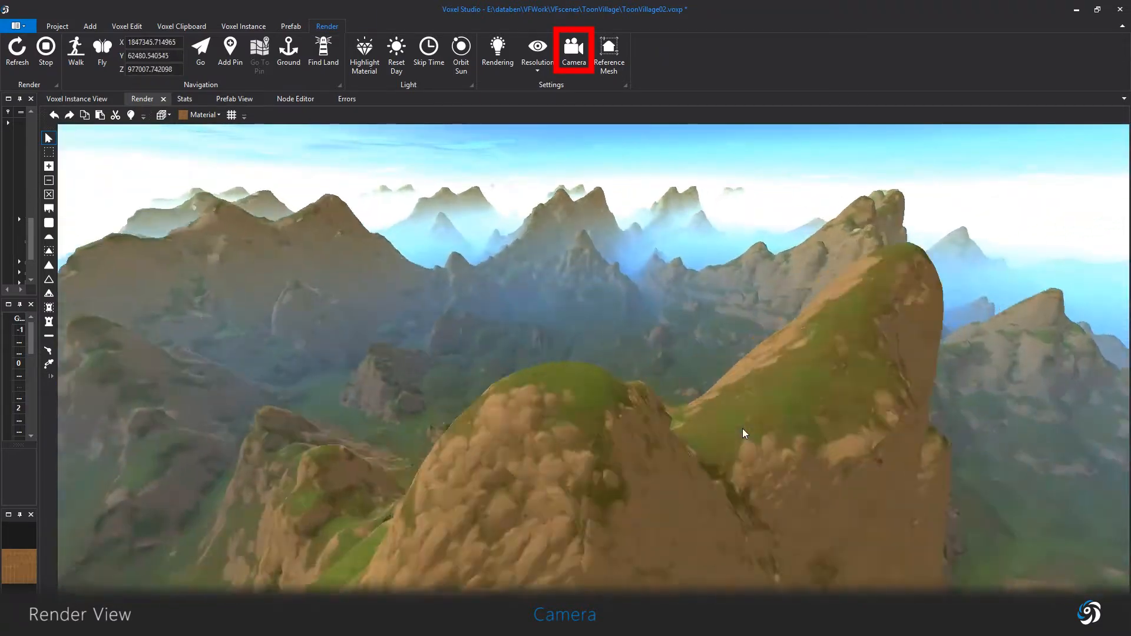
- Nudge the camera eye height slightly down from 20 in the Camera settings
left_click(574, 50)
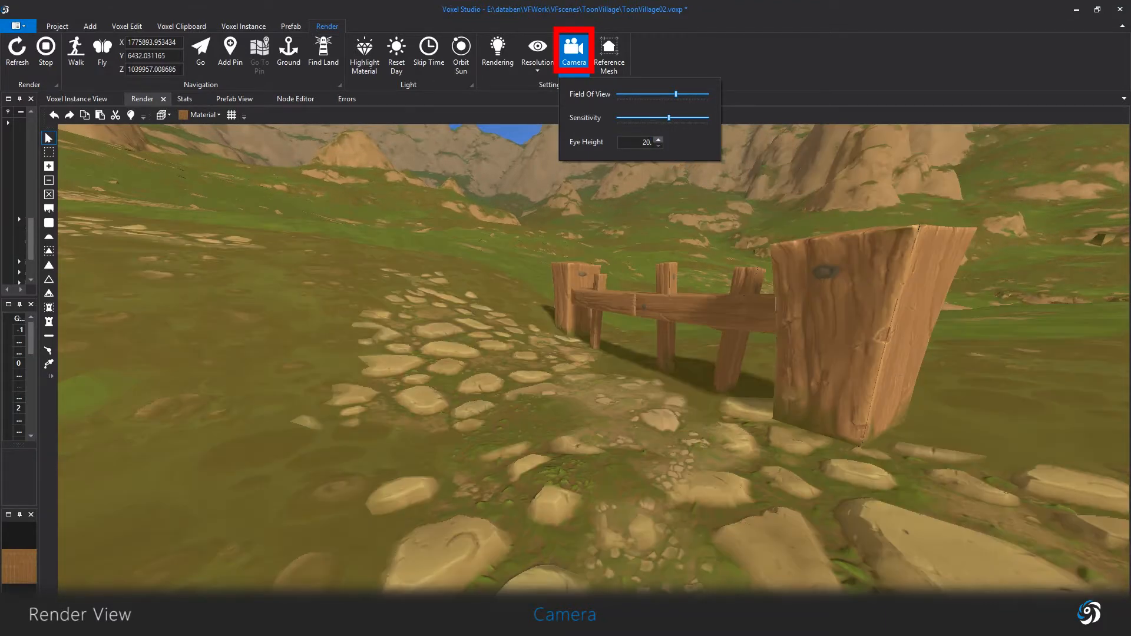
left_click(572, 50)
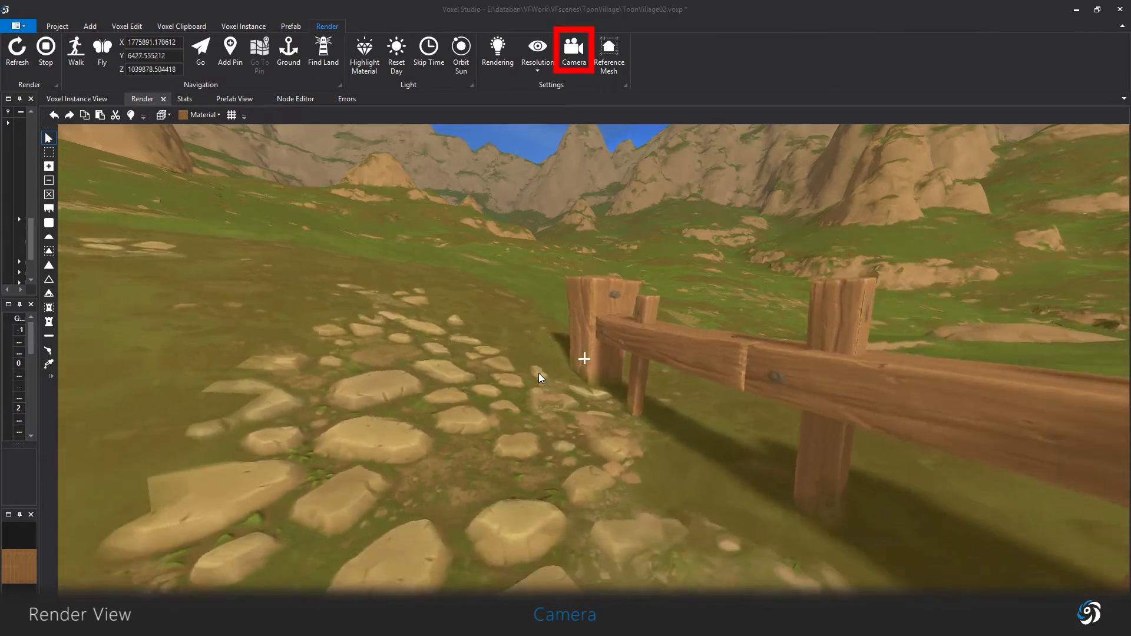
left_click(573, 48)
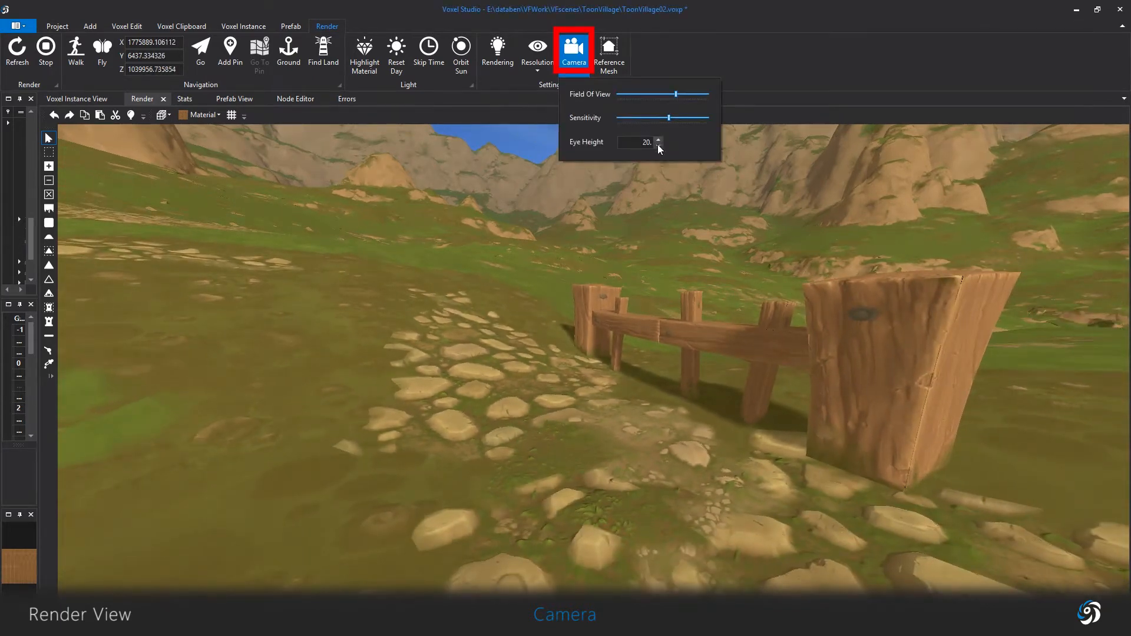
left_click(657, 143)
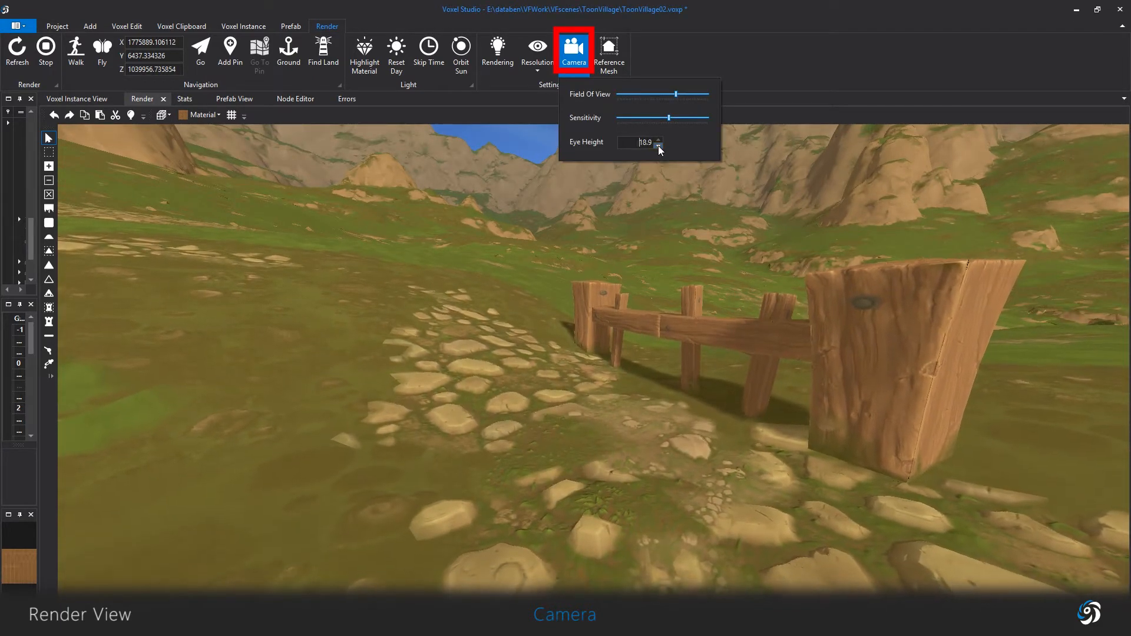
left_click(644, 298)
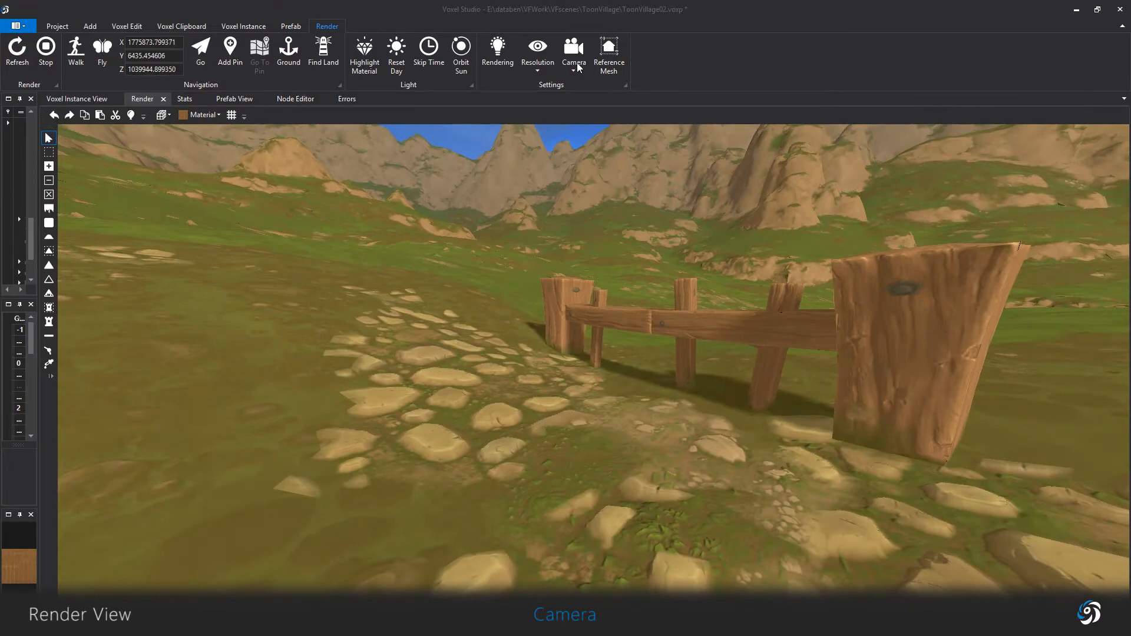
- Walk across the village terrain, then fly up above it
left_click(75, 50)
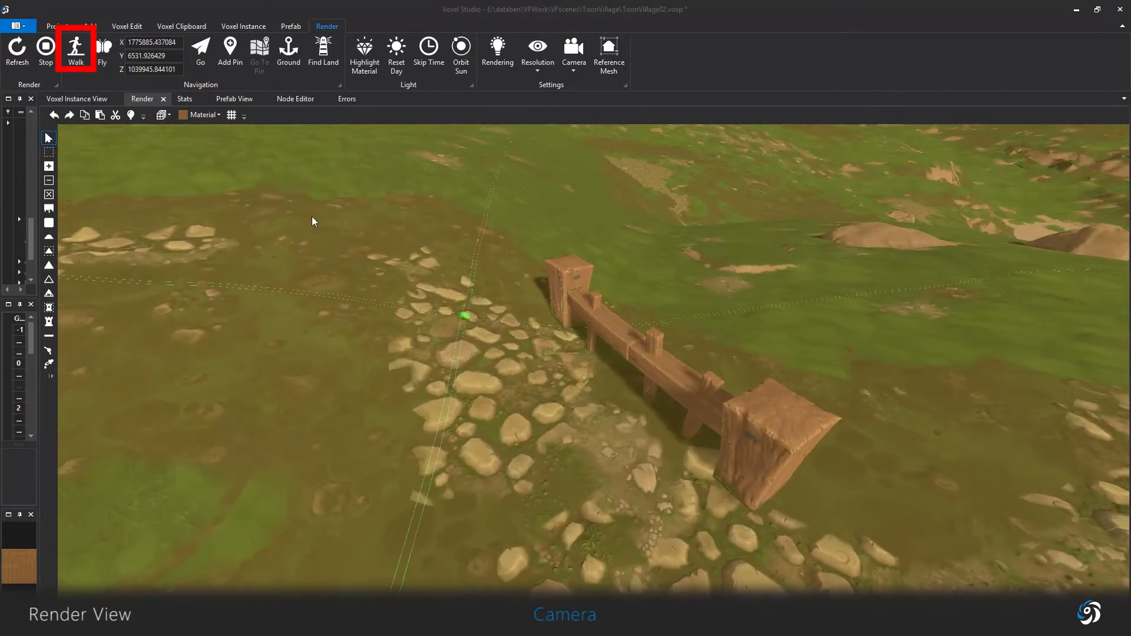
left_click(75, 51)
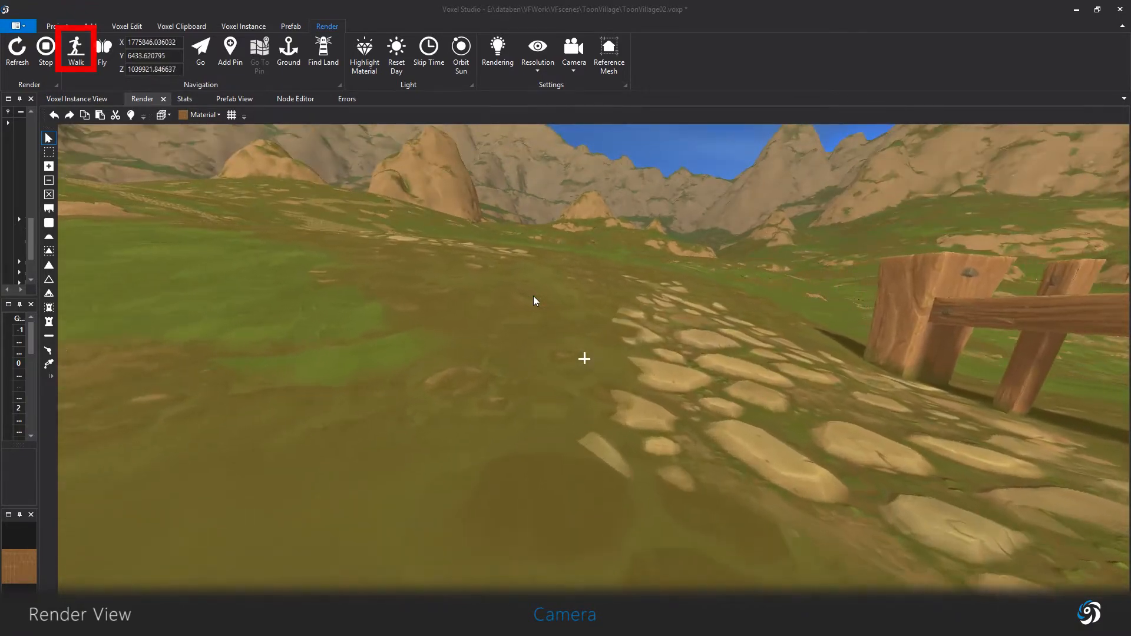
left_click(102, 51)
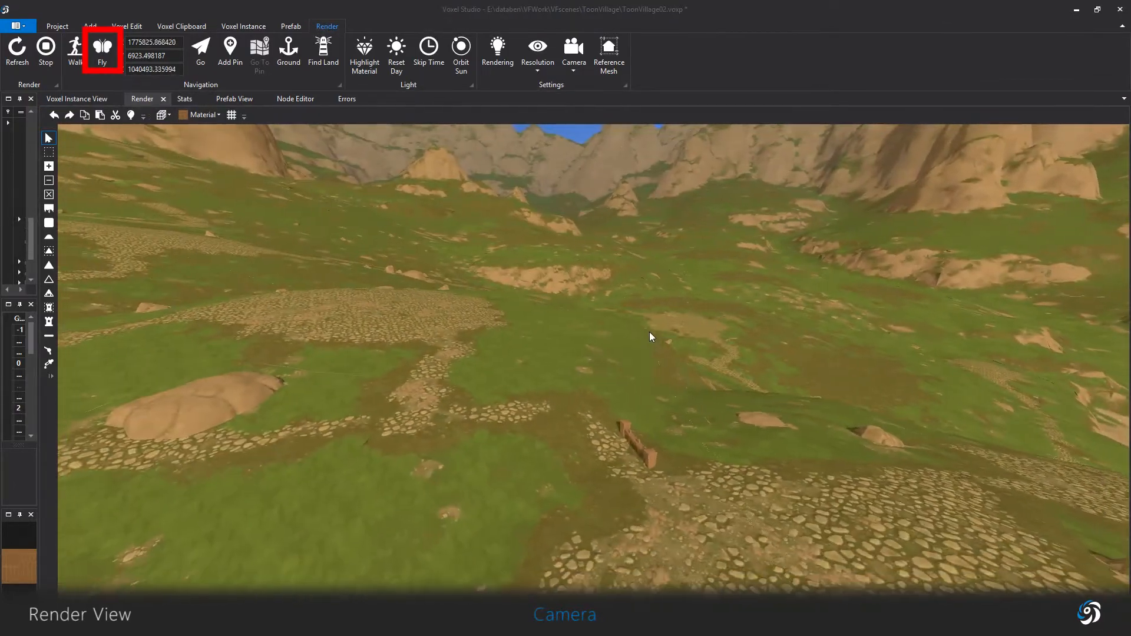
- Drop the camera back to ground level and look across the terrain
left_click(288, 50)
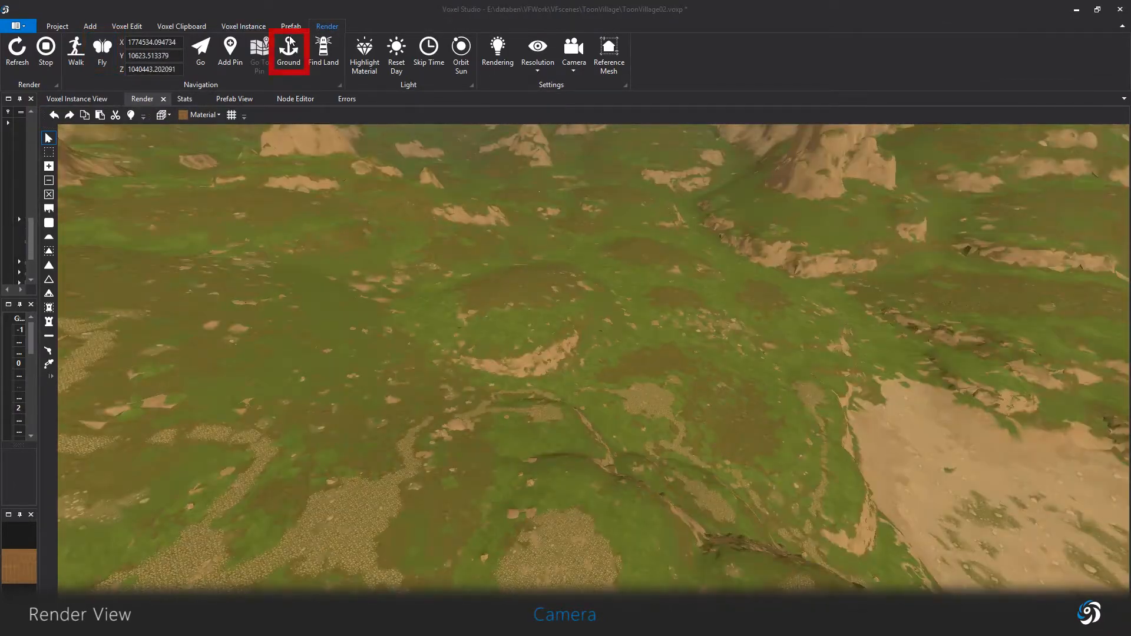
left_click(287, 51)
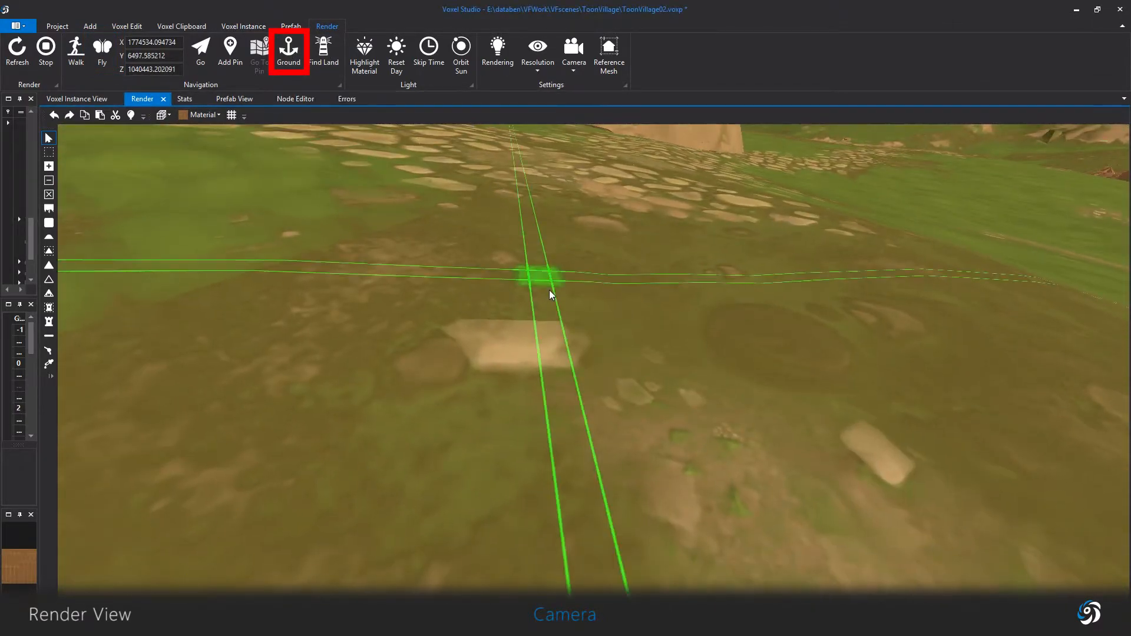
left_click_drag(550, 294, 833, 368)
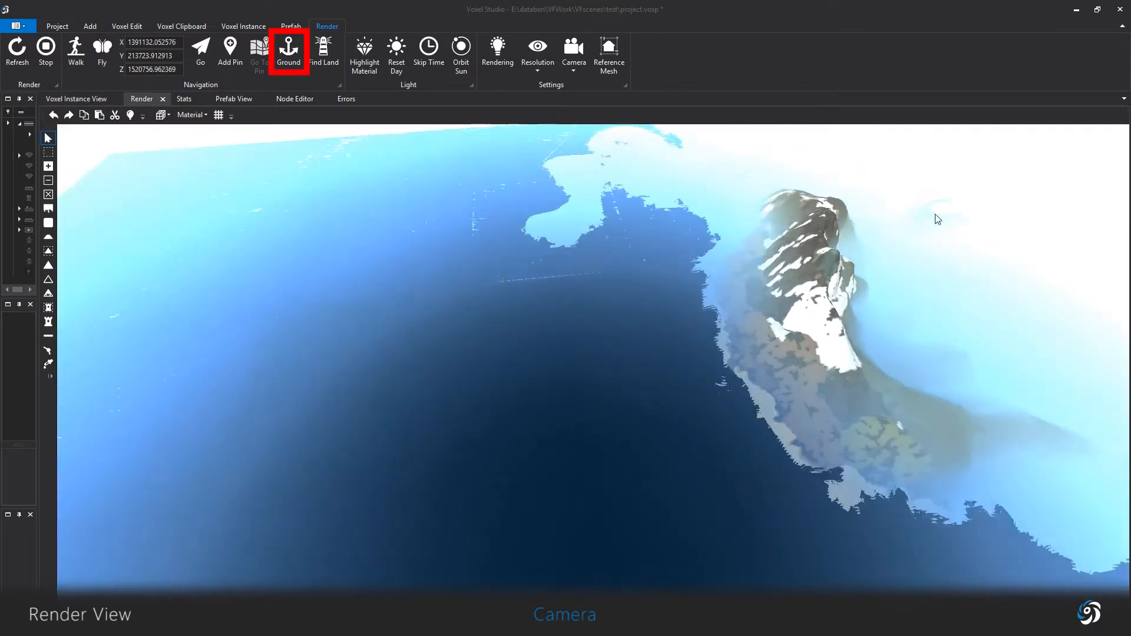
- Drop the camera to the ground and jump to the nearest land
left_click(322, 53)
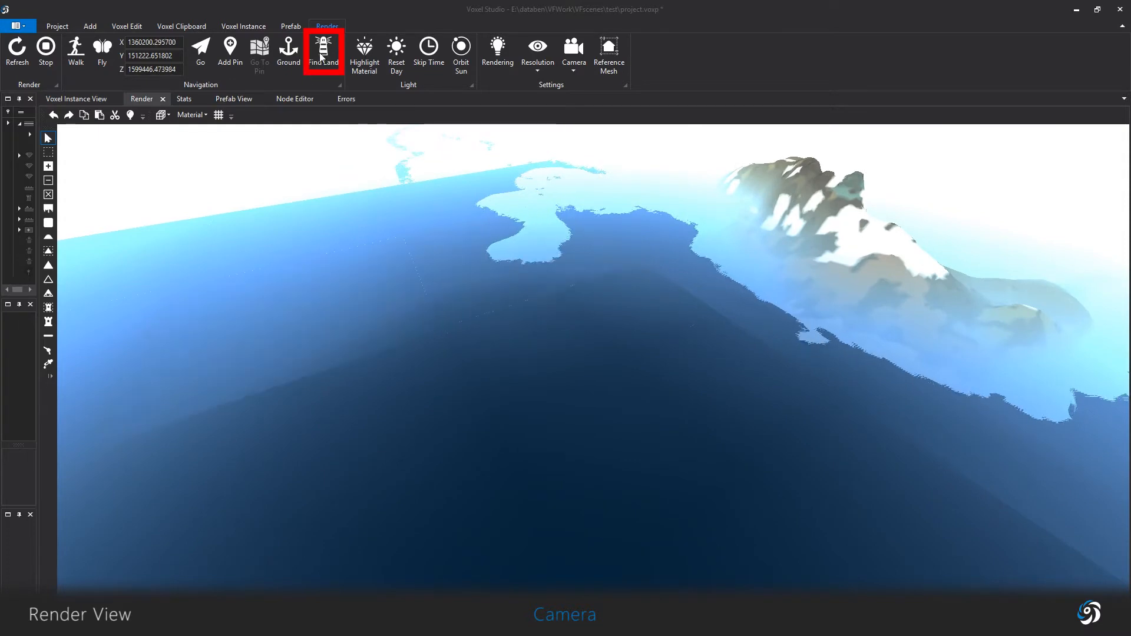
left_click(322, 53)
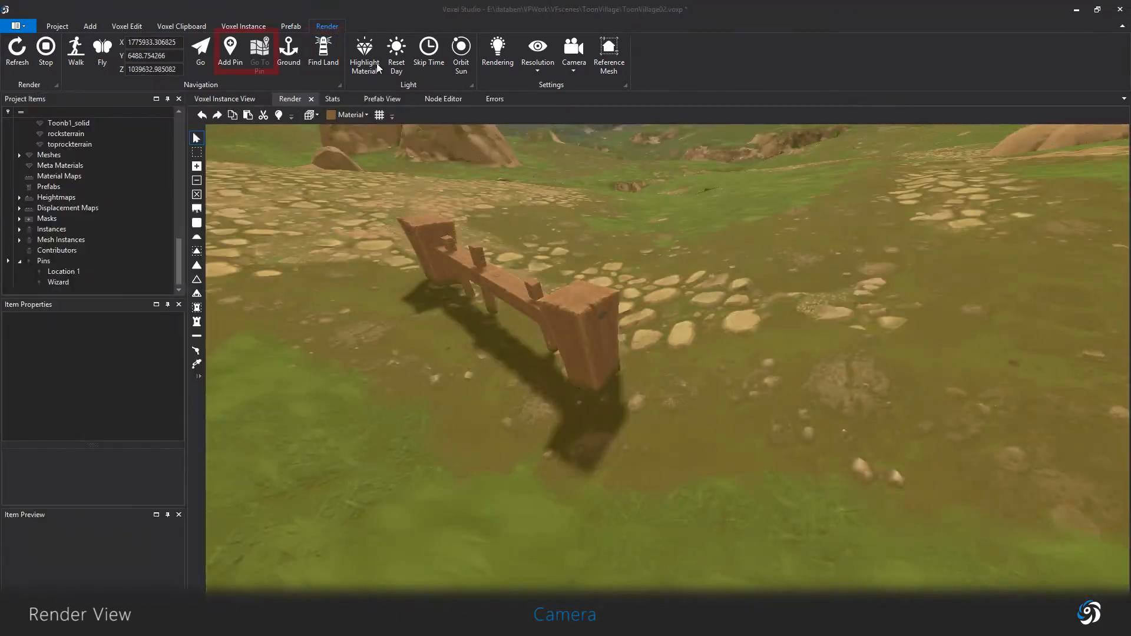
- Add a pin at the current camera spot and name it 'here'
left_click(229, 47)
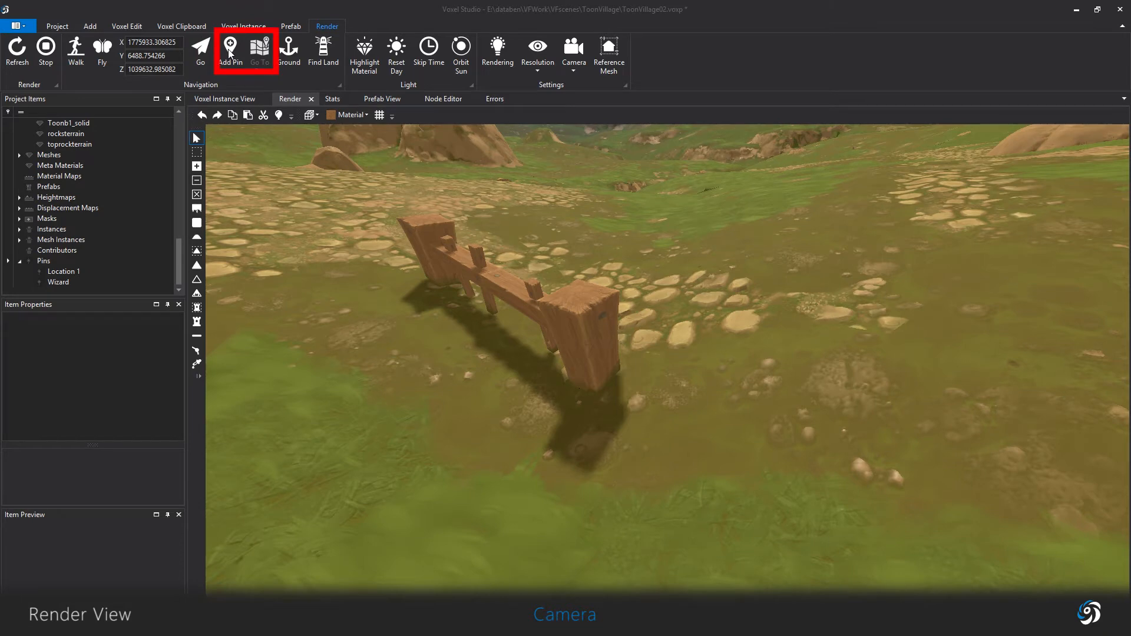
left_click(231, 51)
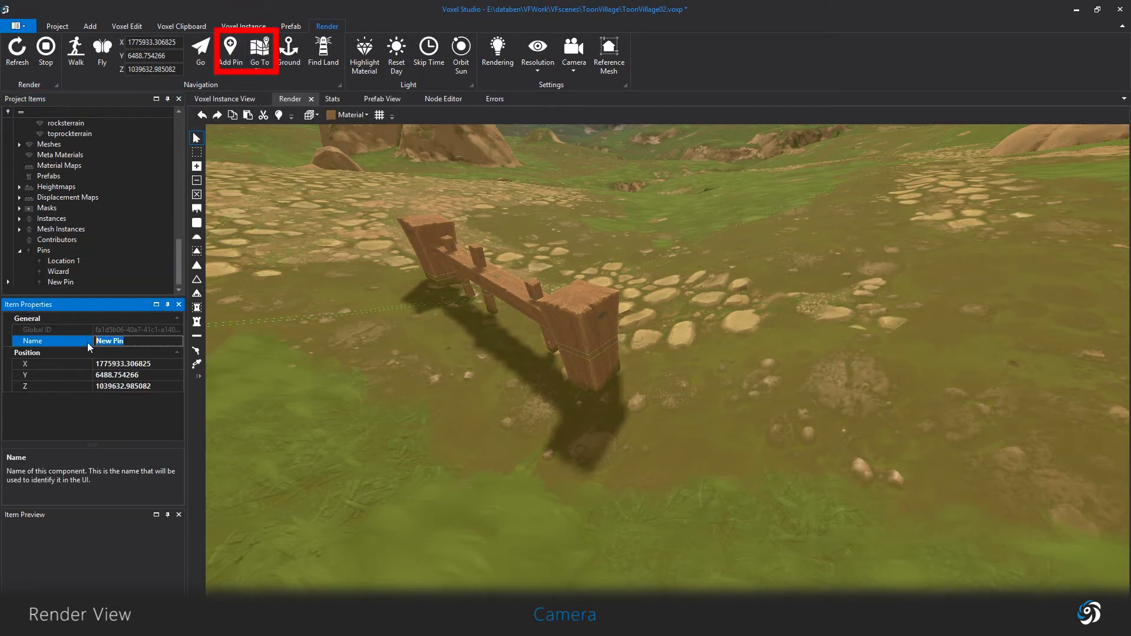
type("here")
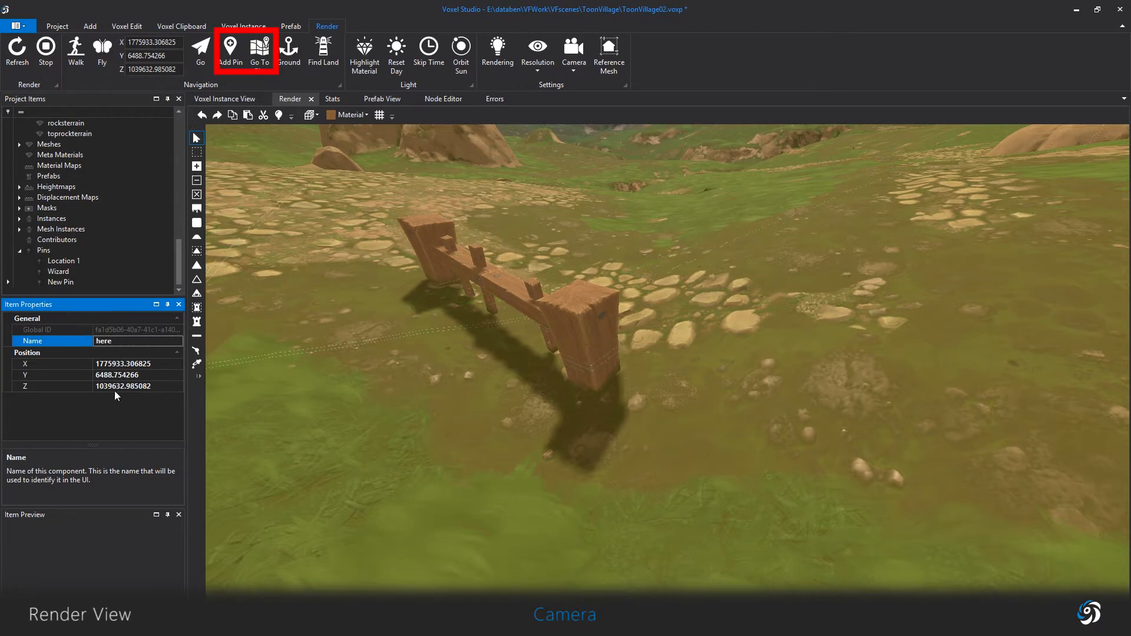
left_click(260, 49)
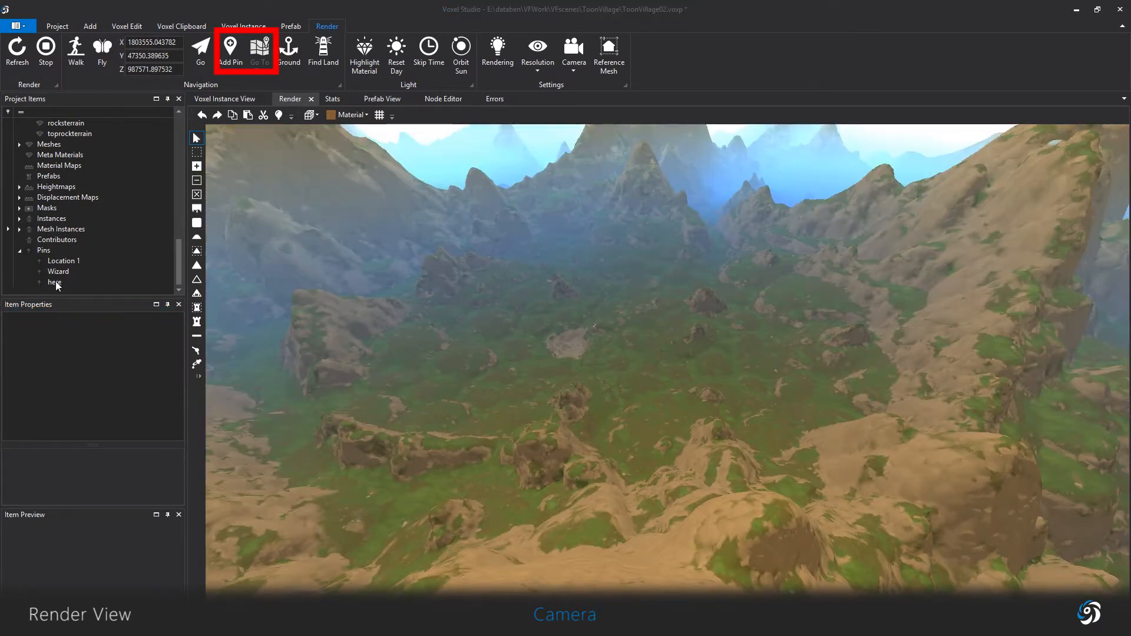
- Select the 'here' pin and return the camera to it
left_click(54, 281)
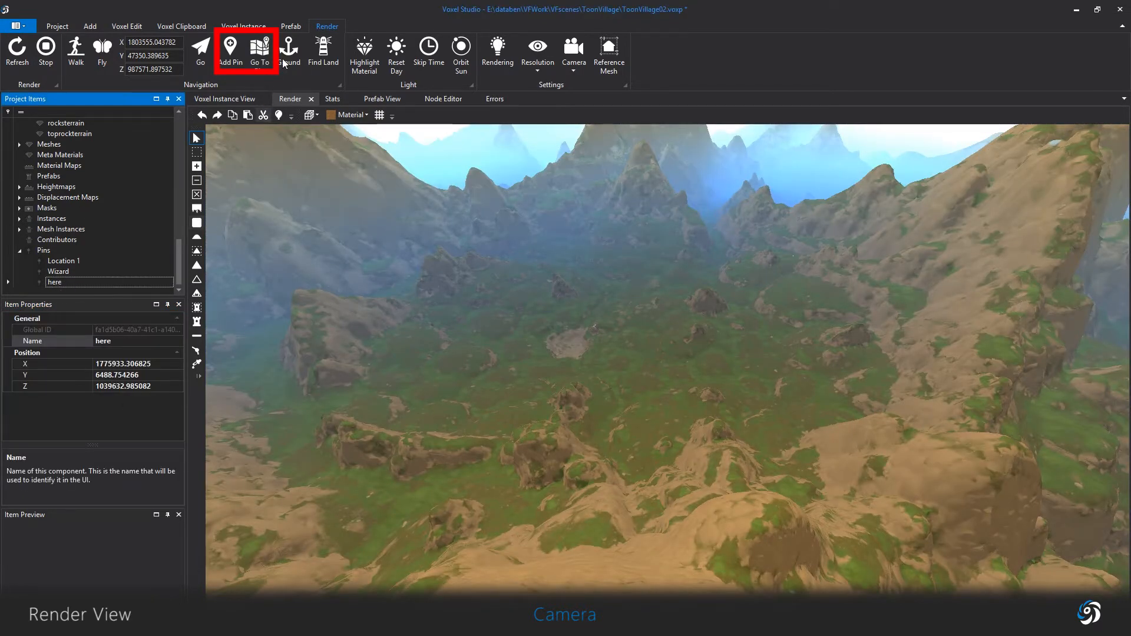
mouse_move(259, 50)
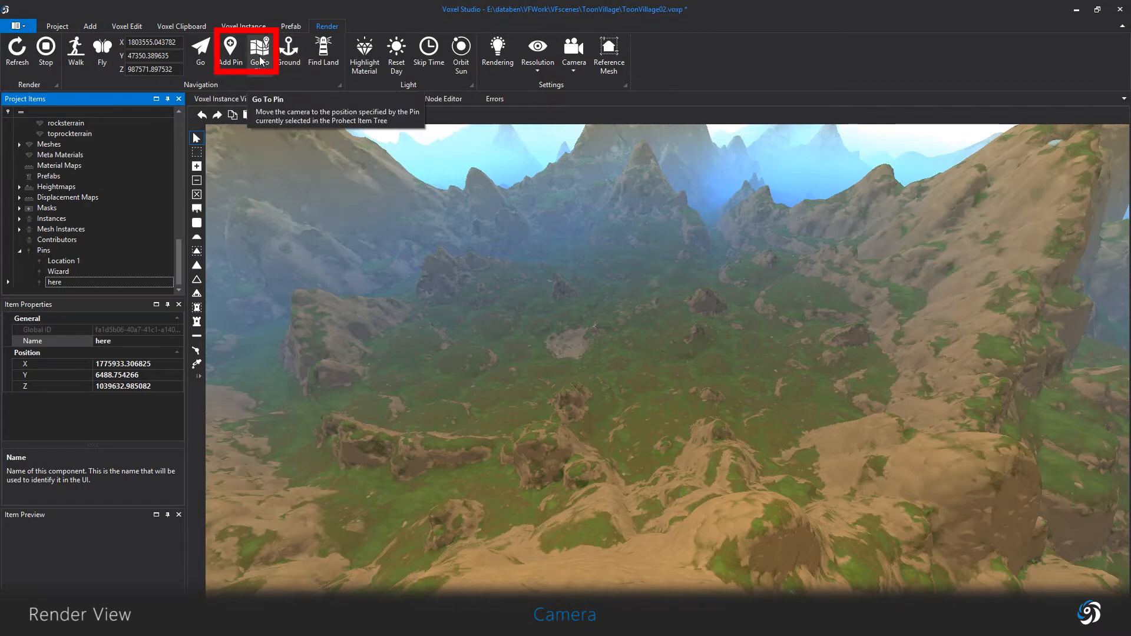
left_click(258, 52)
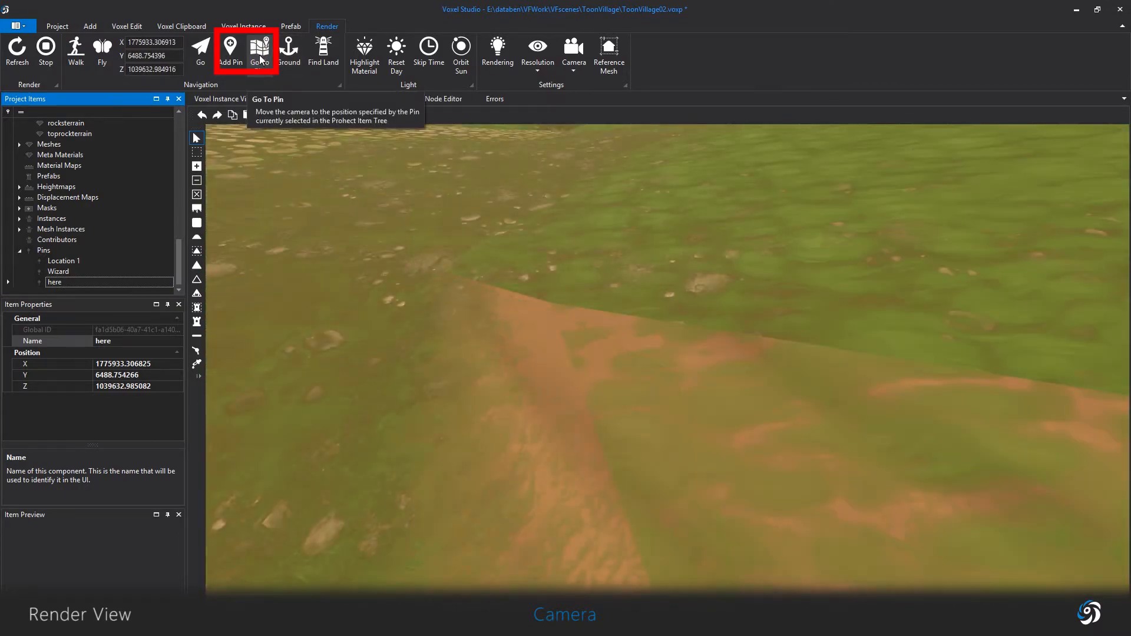
left_click(259, 47)
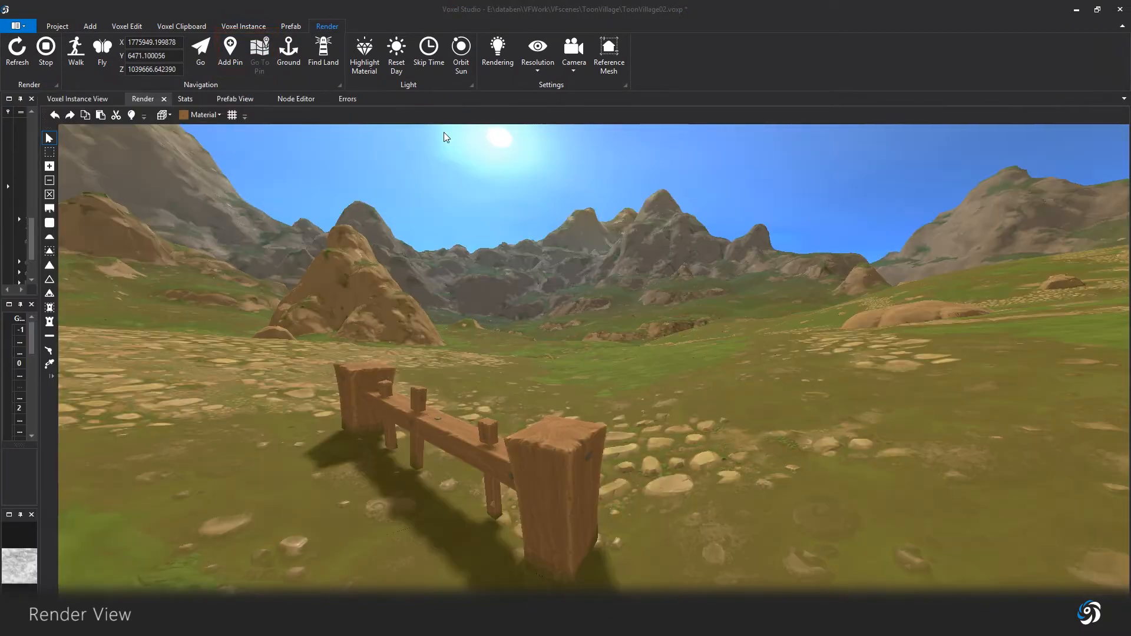
- Check the Resolution settings and move the camera closer to the wooden fence
left_click(537, 50)
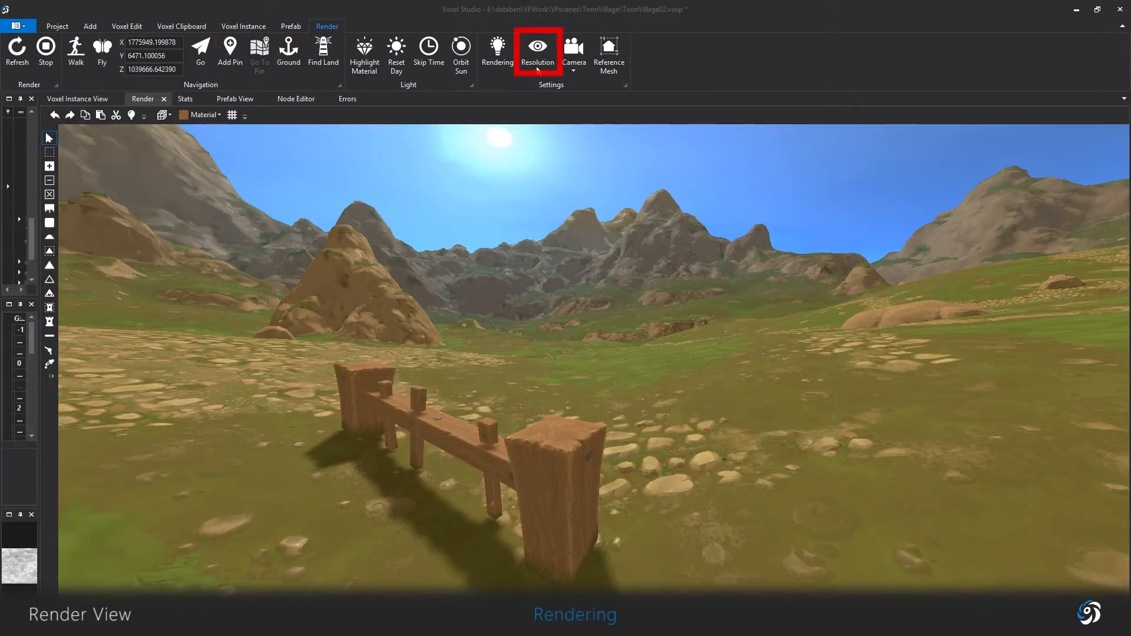
left_click(537, 52)
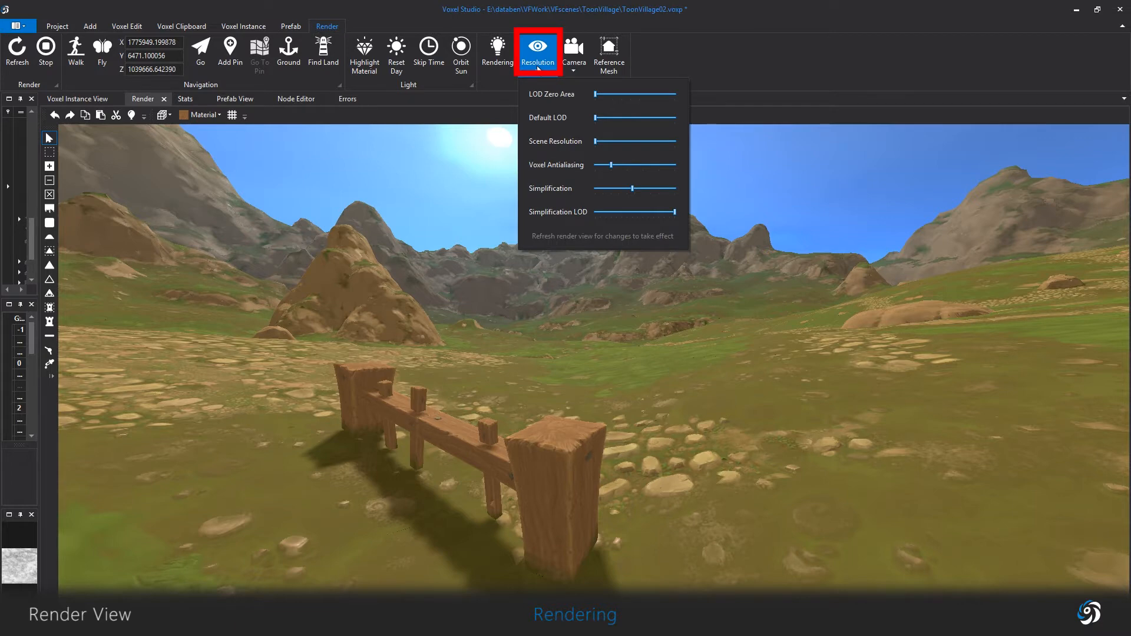
mouse_move(596, 99)
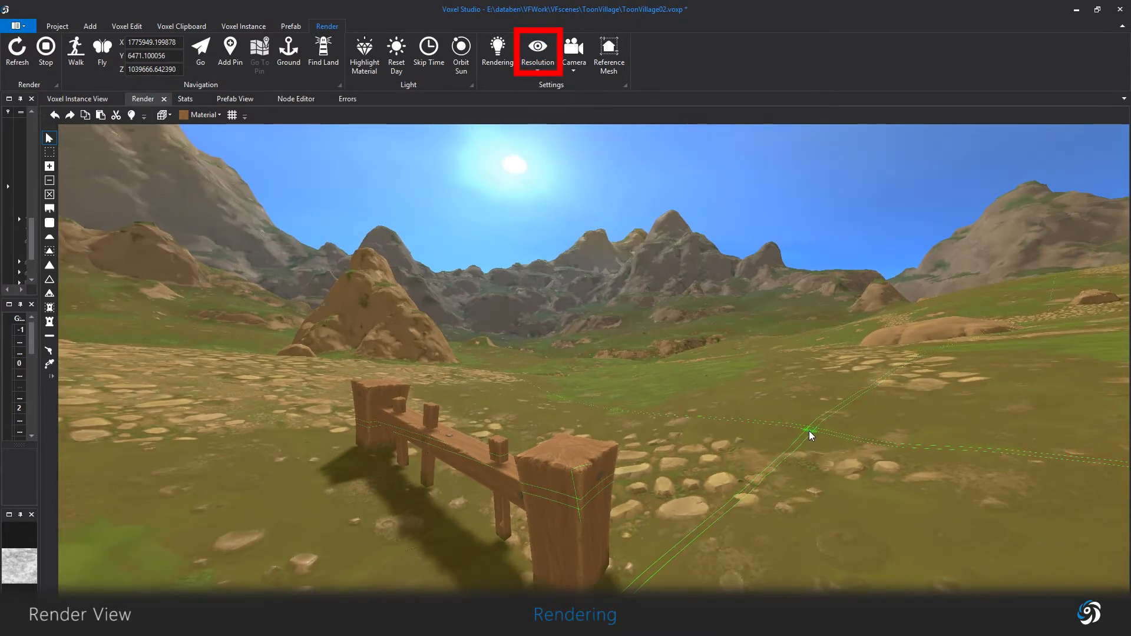
key("f7")
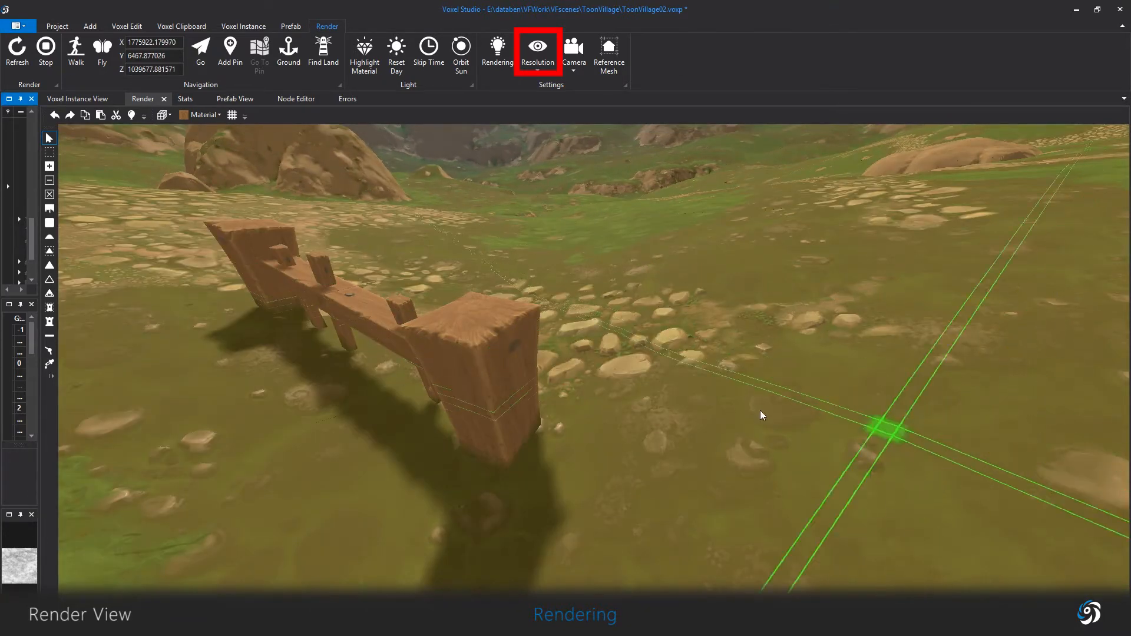
left_click(537, 51)
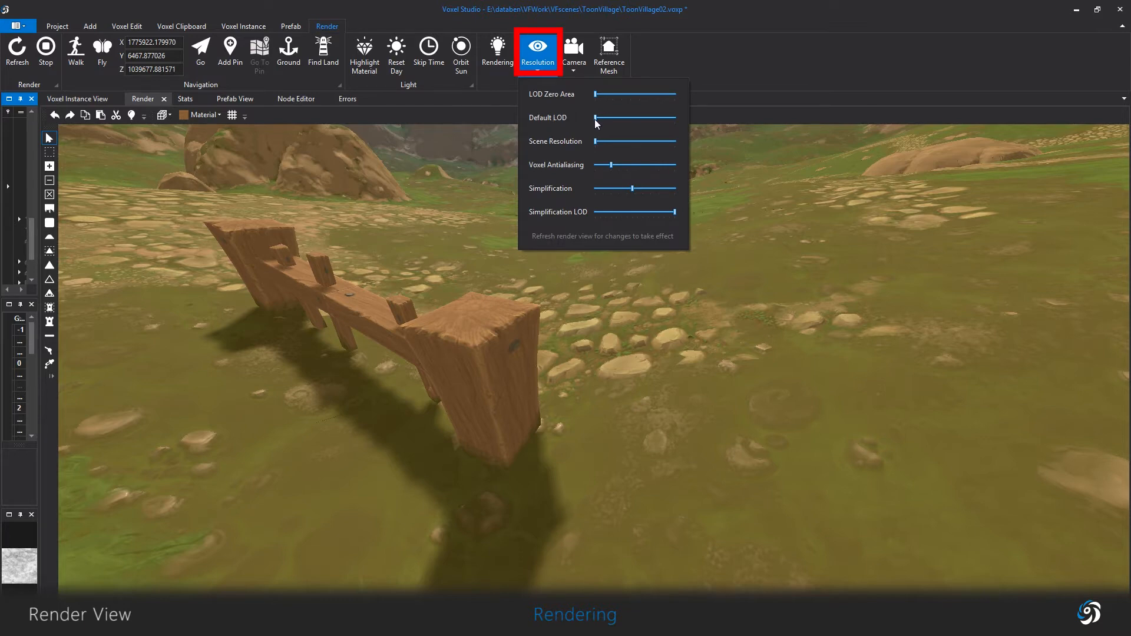
- Raise Default LOD to its maximum and refresh the render
left_click_drag(597, 118, 673, 118)
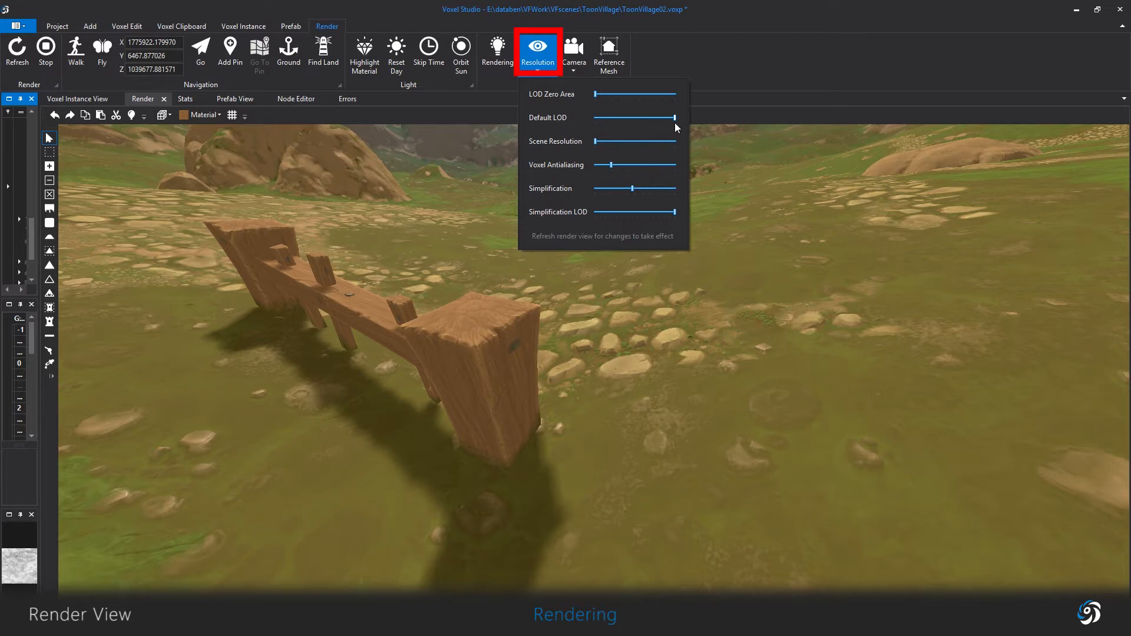
left_click(538, 51)
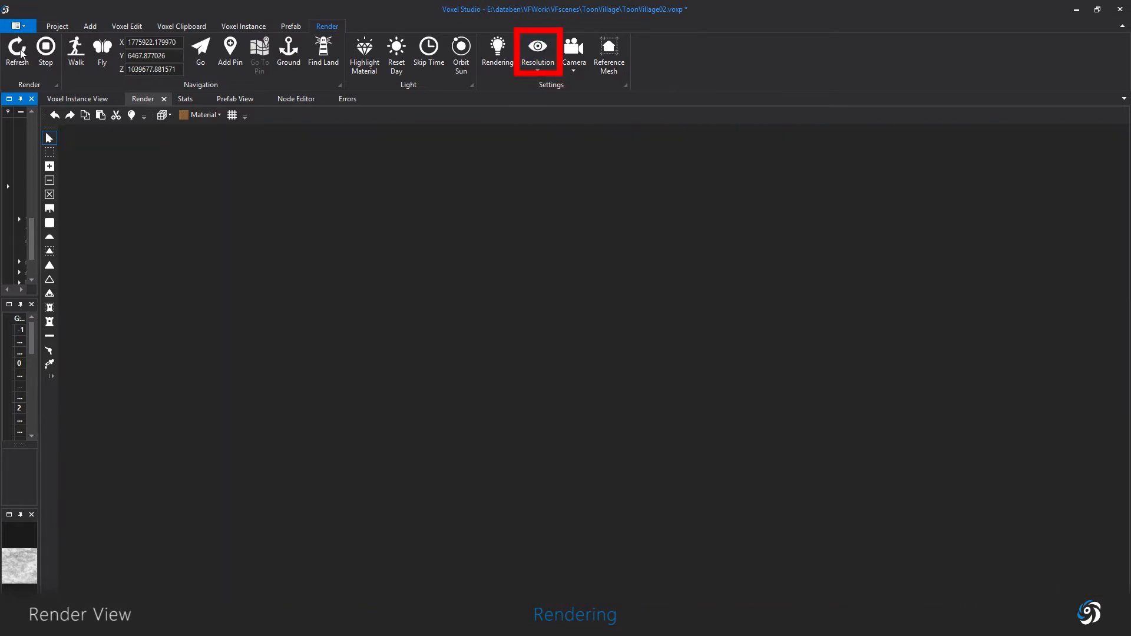
mouse_move(16, 51)
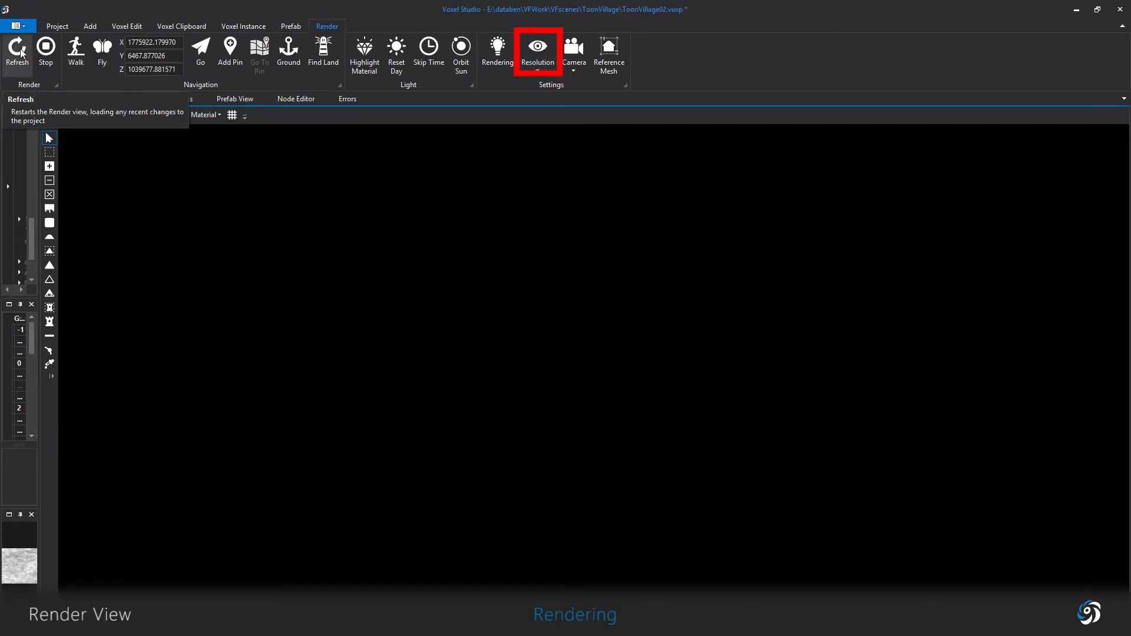
left_click(17, 52)
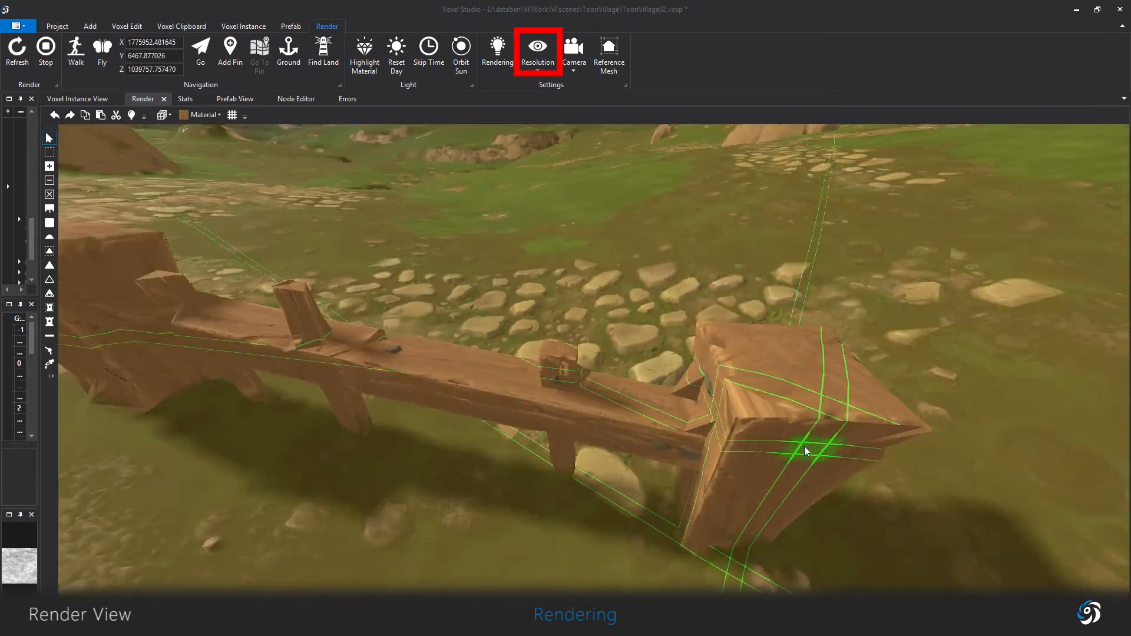
left_click(204, 115)
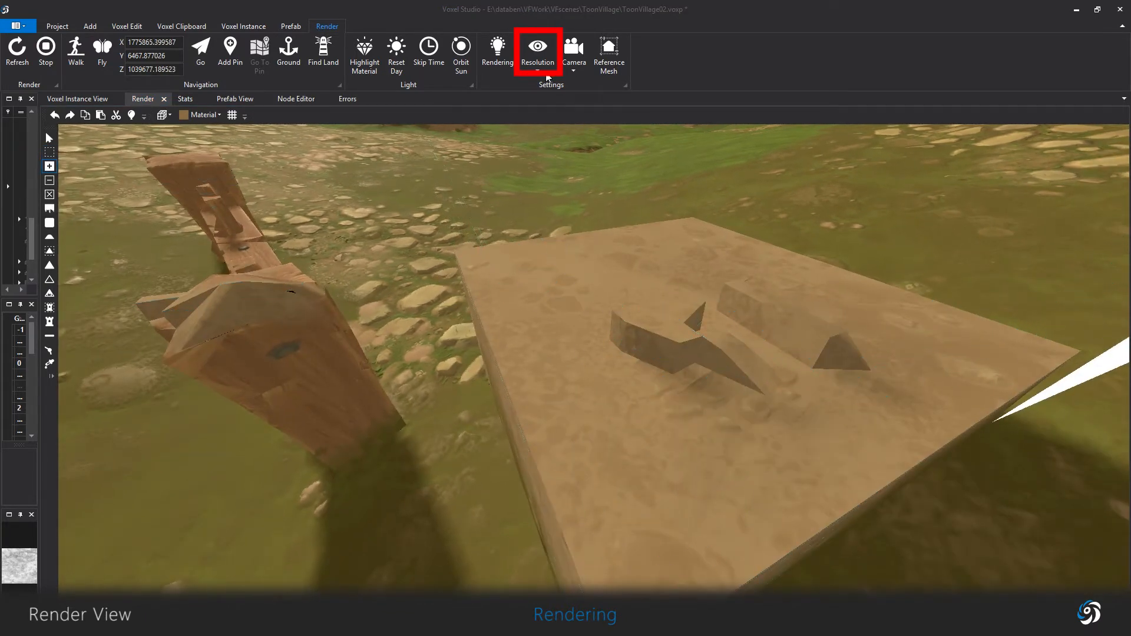
- Set Scene Resolution to its maximum in the Resolution settings
left_click(537, 50)
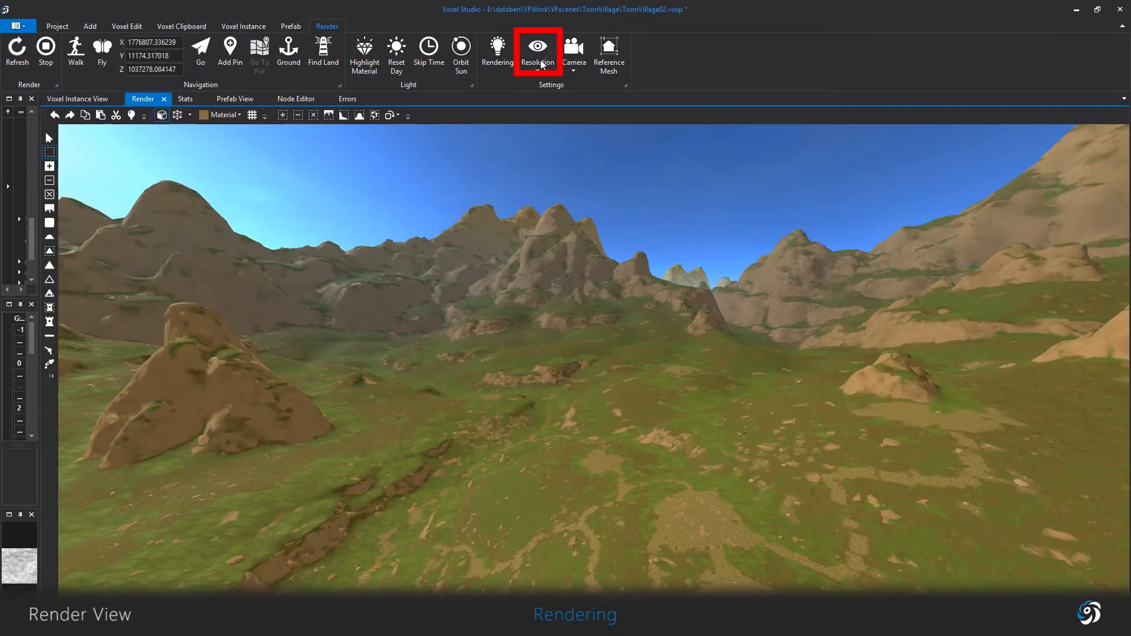
left_click(537, 51)
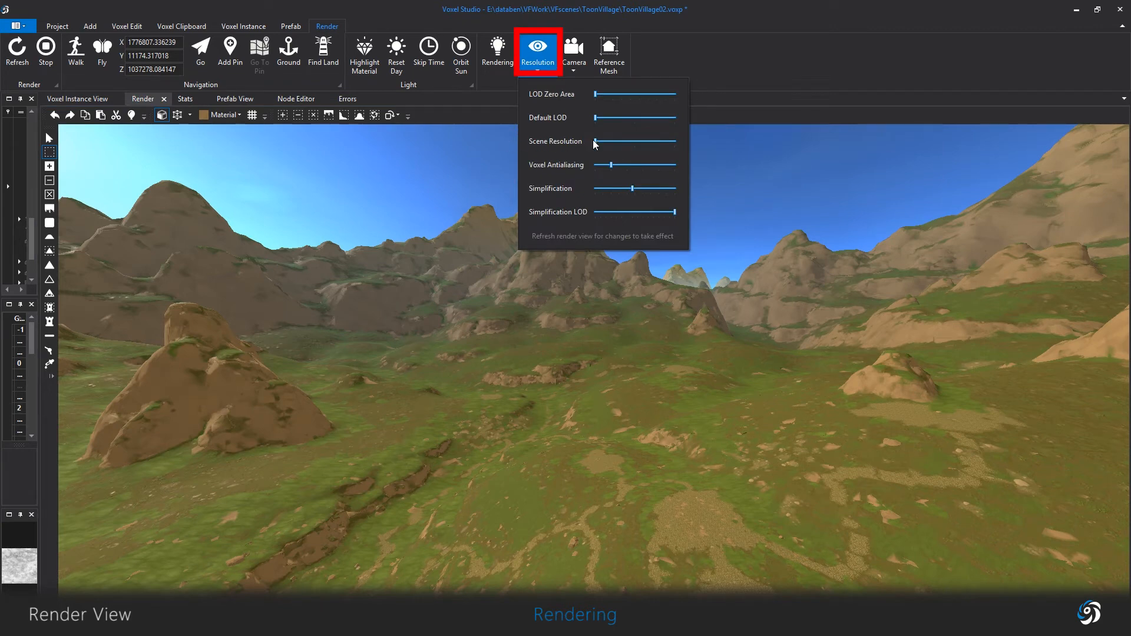
mouse_move(605, 148)
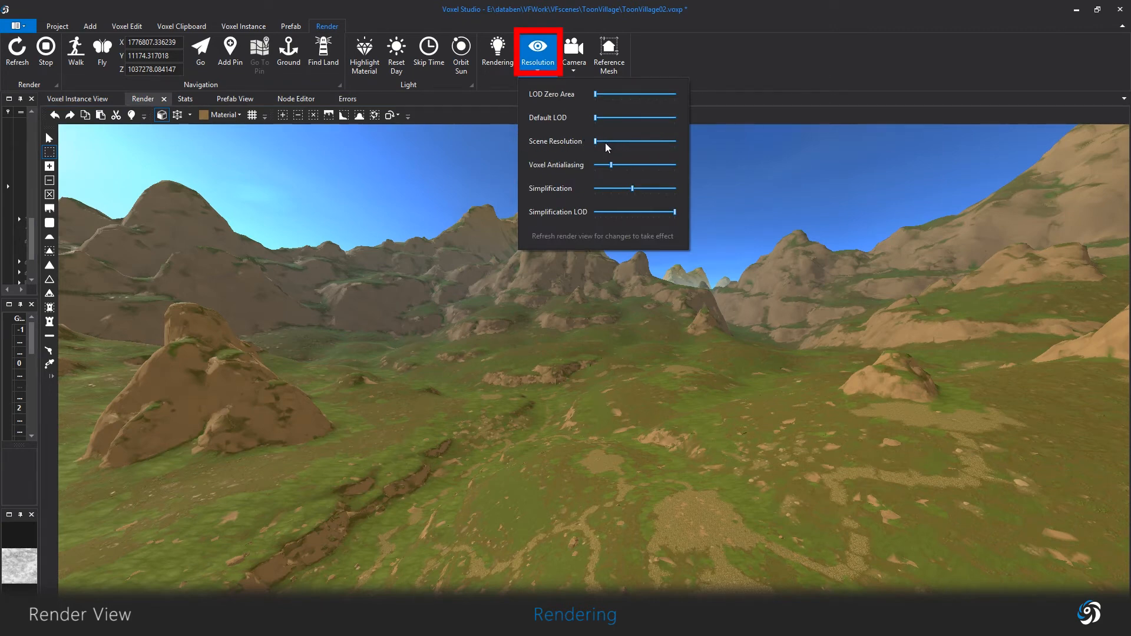
mouse_move(598, 141)
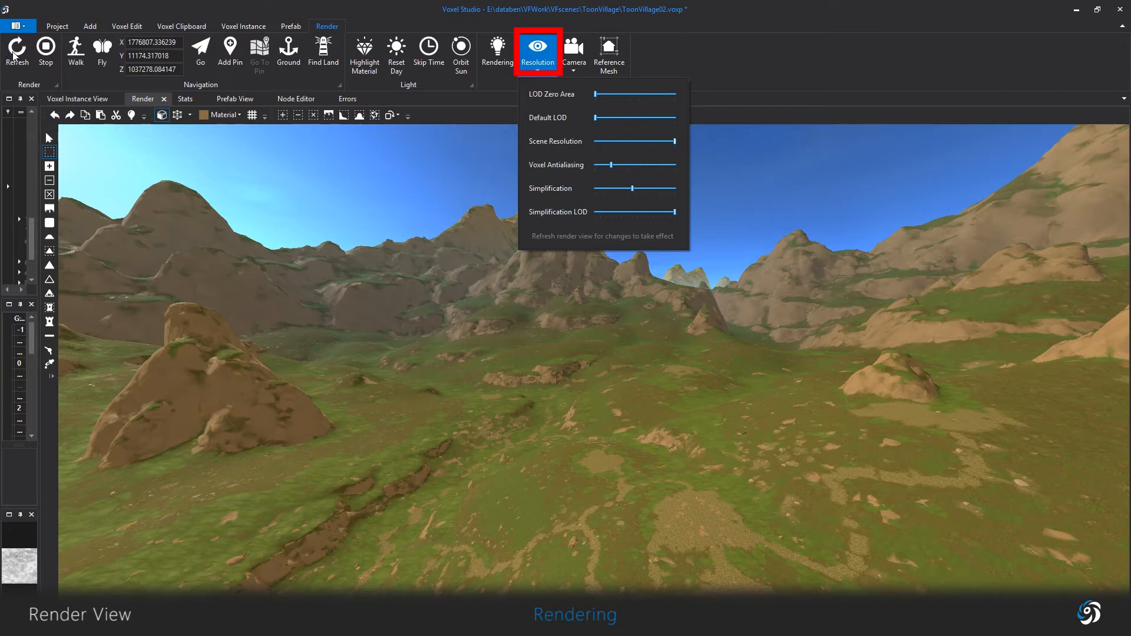
left_click(16, 49)
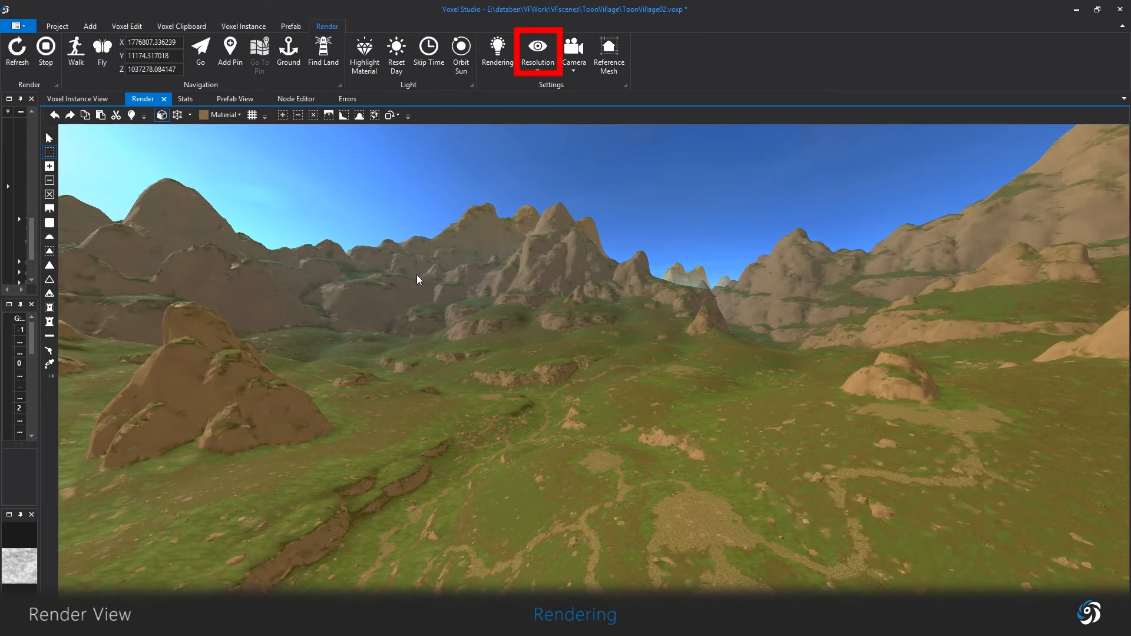
mouse_move(484, 353)
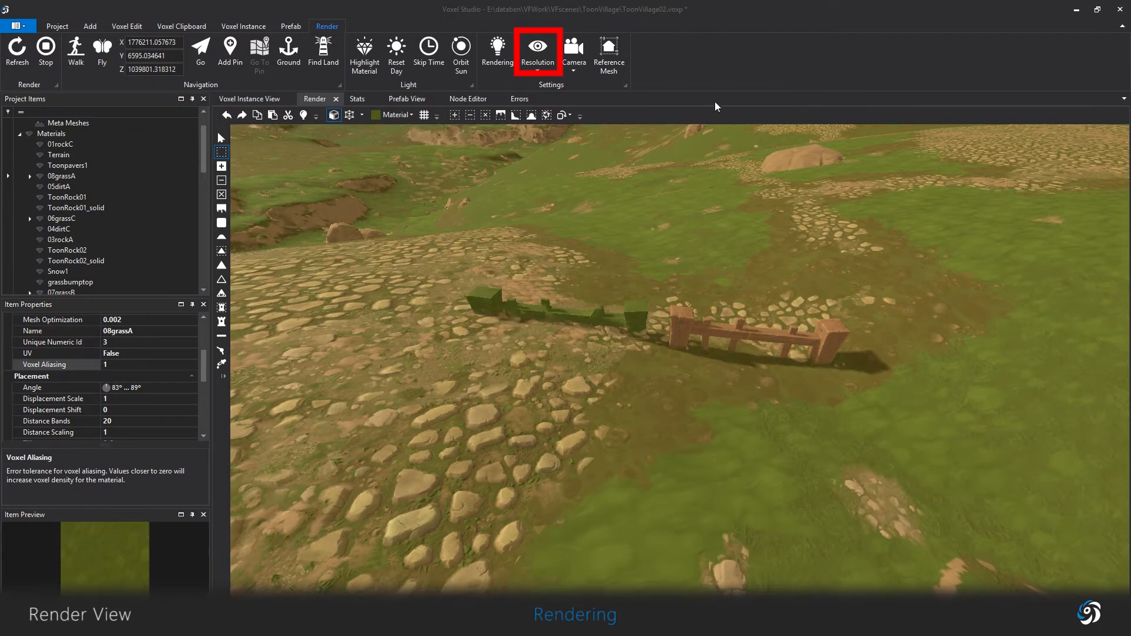
- Lower Voxel Antialiasing briefly, return it to maximum, and view the fence up close
left_click(537, 51)
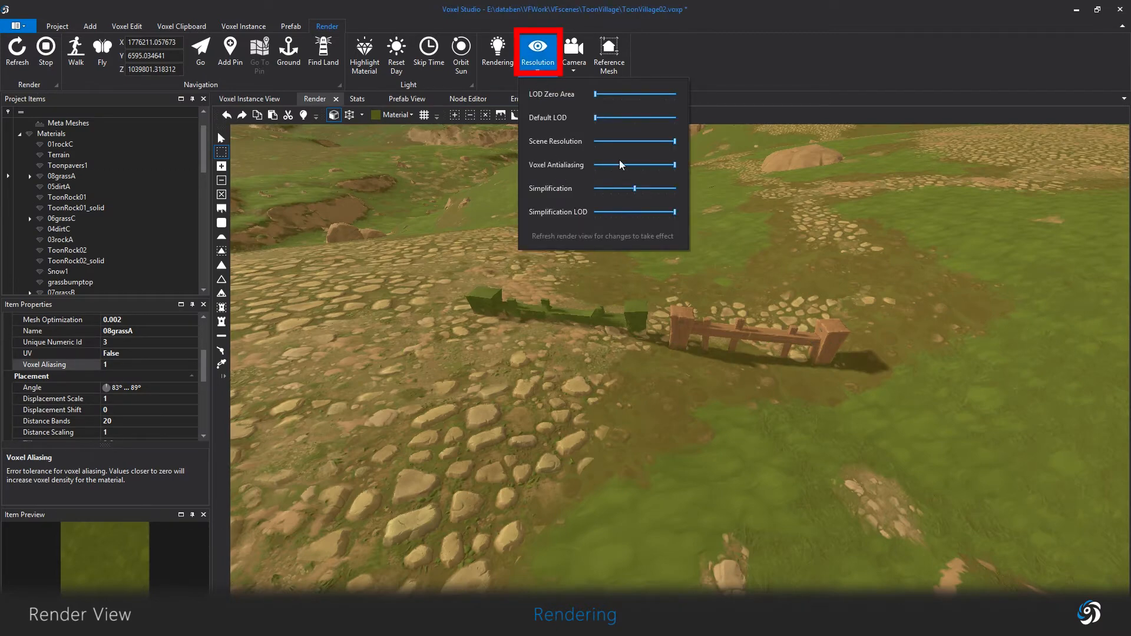
left_click_drag(672, 165, 609, 165)
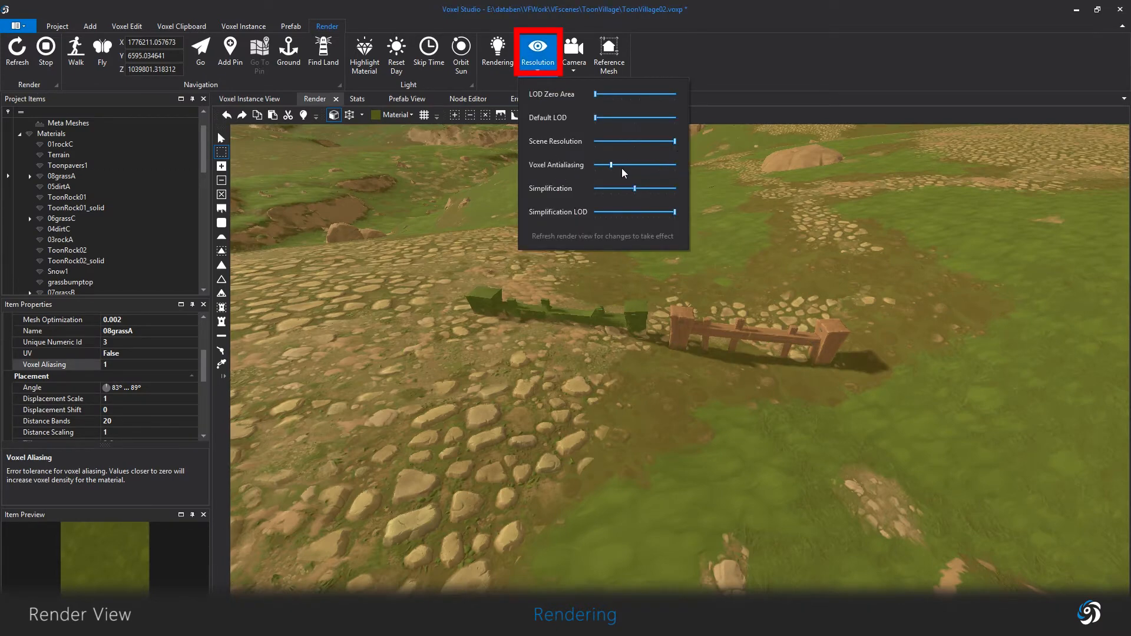
left_click_drag(605, 165, 670, 165)
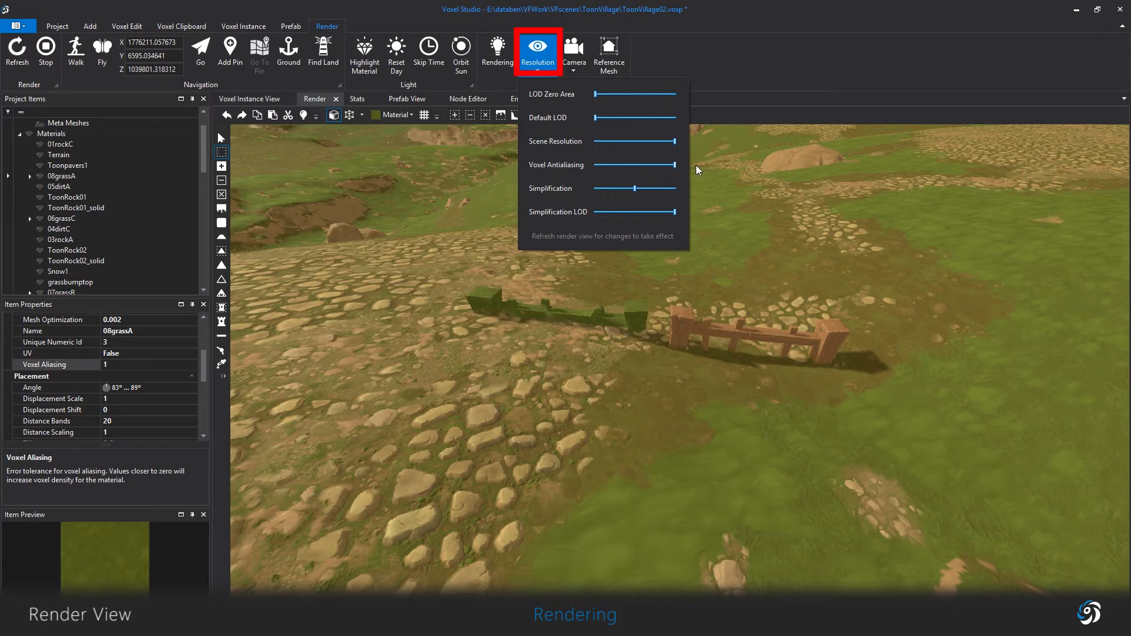
mouse_move(686, 380)
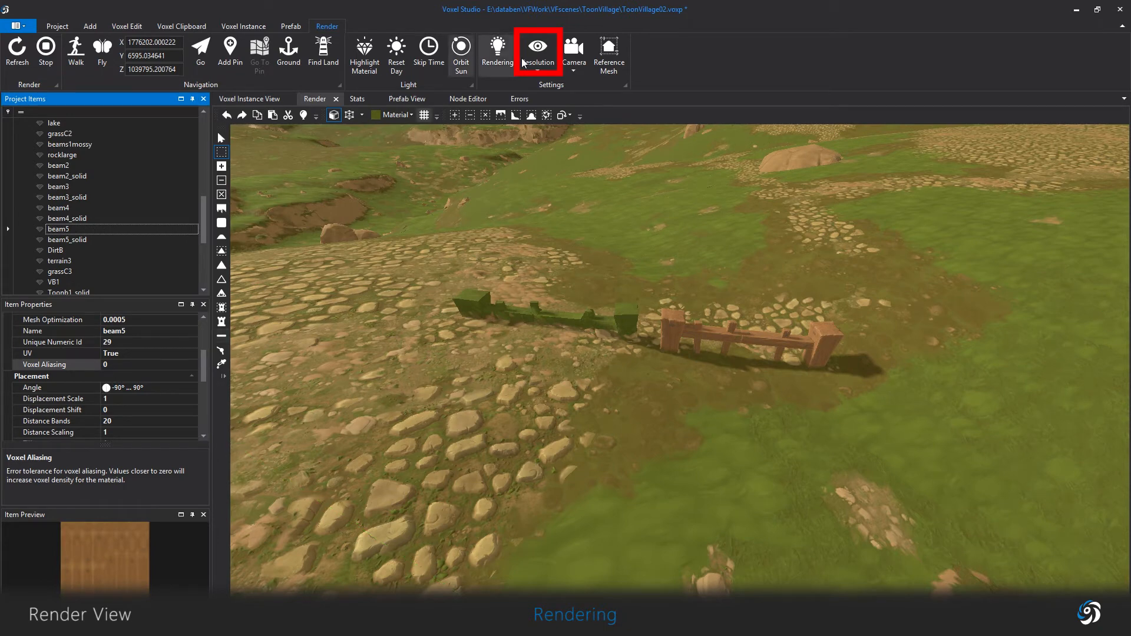
mouse_move(537, 47)
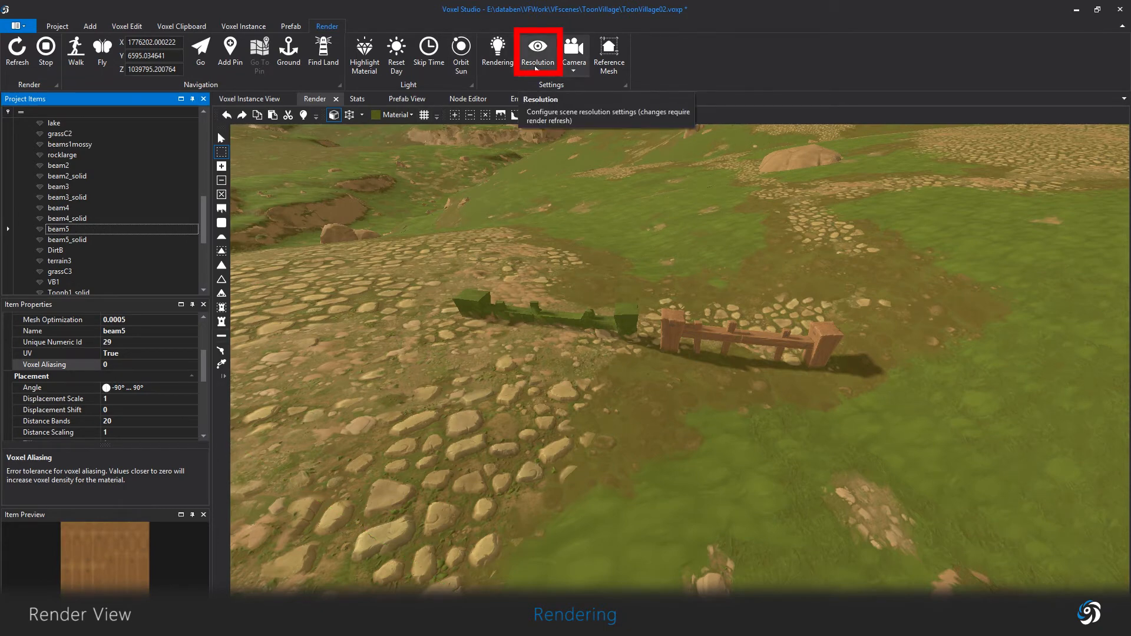
left_click(537, 51)
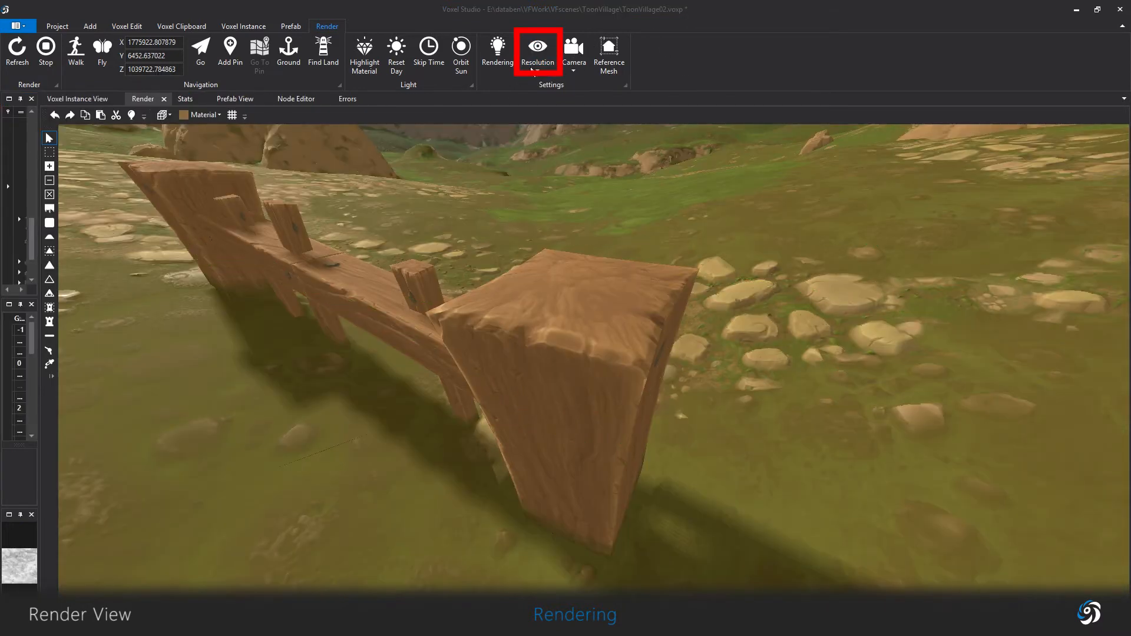
- Adjust the scene Resolution sliders and show the triangle-mesh wireframe (L) over the fence
left_click(537, 50)
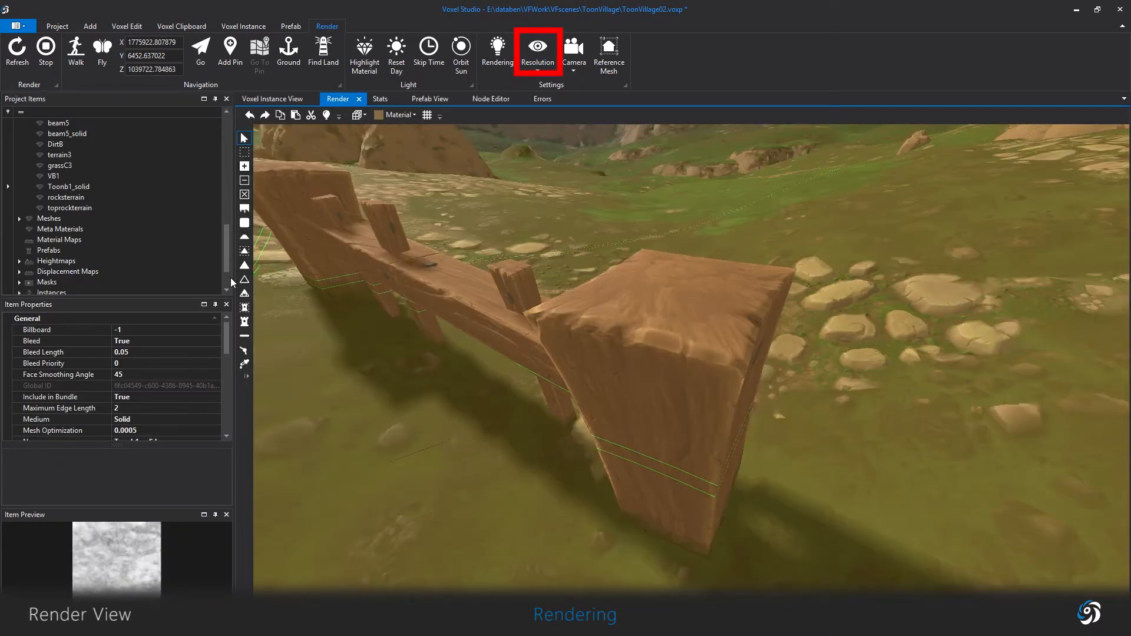
left_click(59, 176)
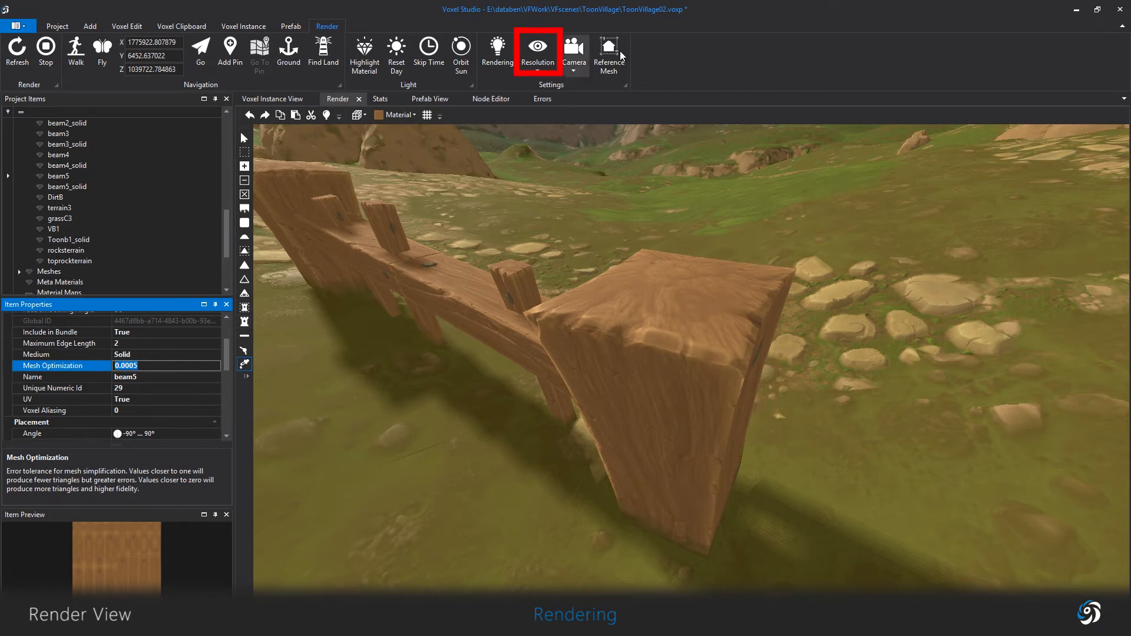
left_click(537, 51)
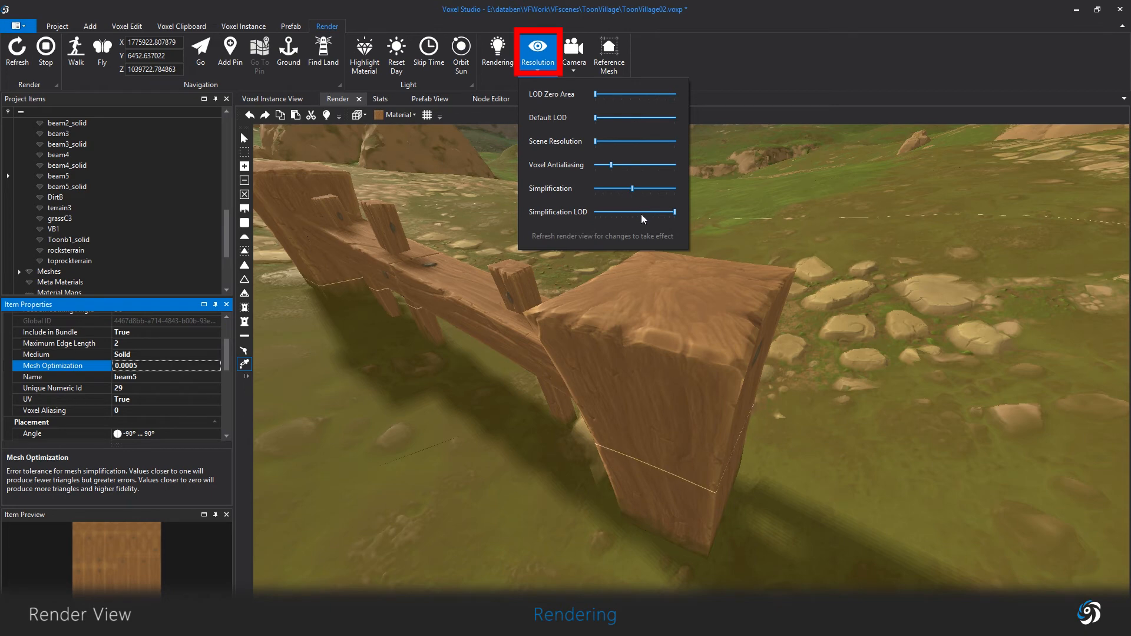
left_click_drag(642, 218, 676, 218)
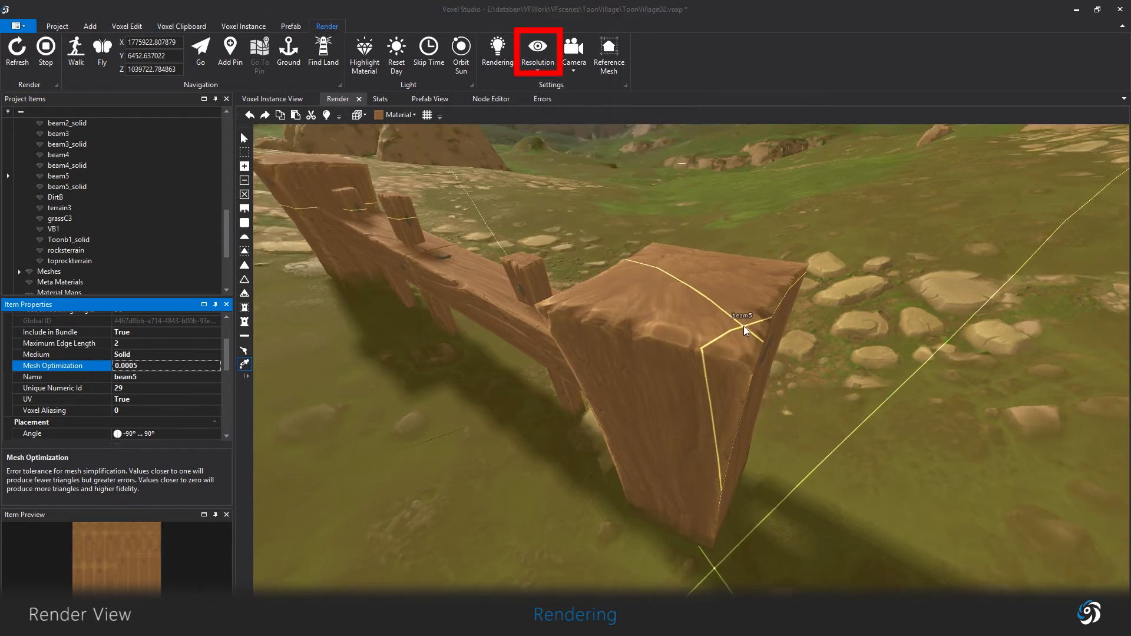
key("l")
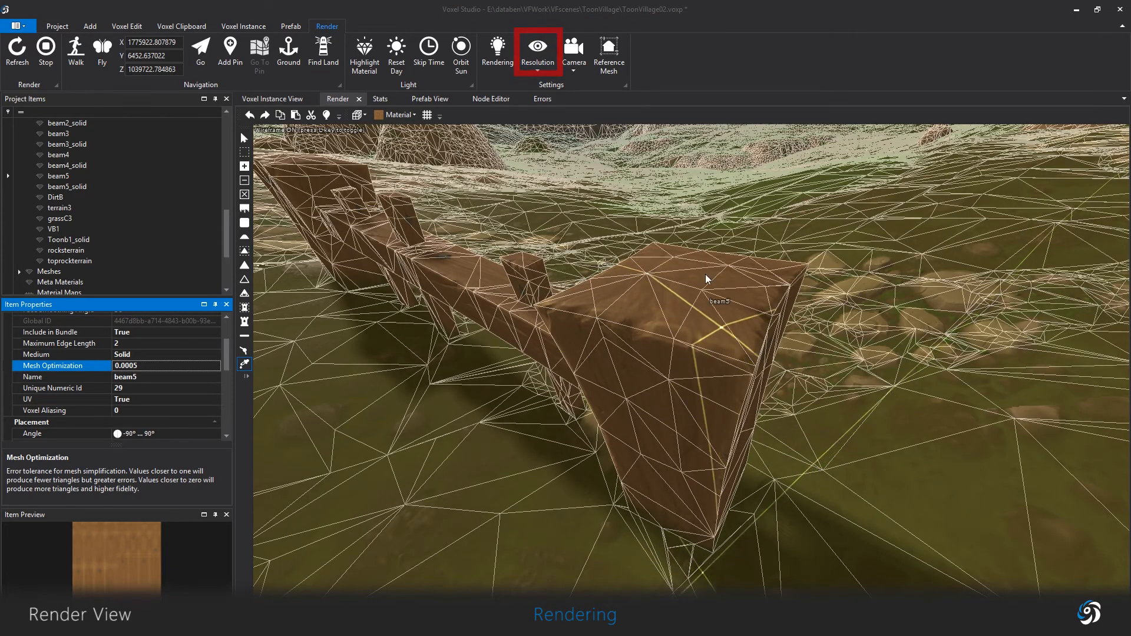
- Change the Simplification level, refresh the render view, and hide the wireframe over the mountain view
left_click(573, 51)
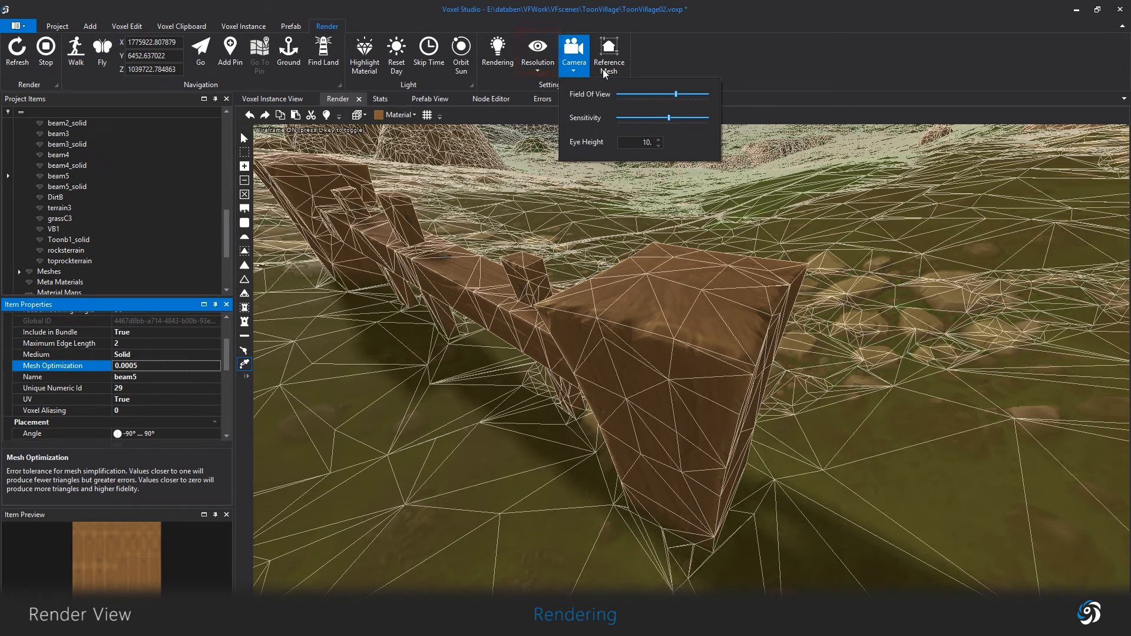
left_click(537, 51)
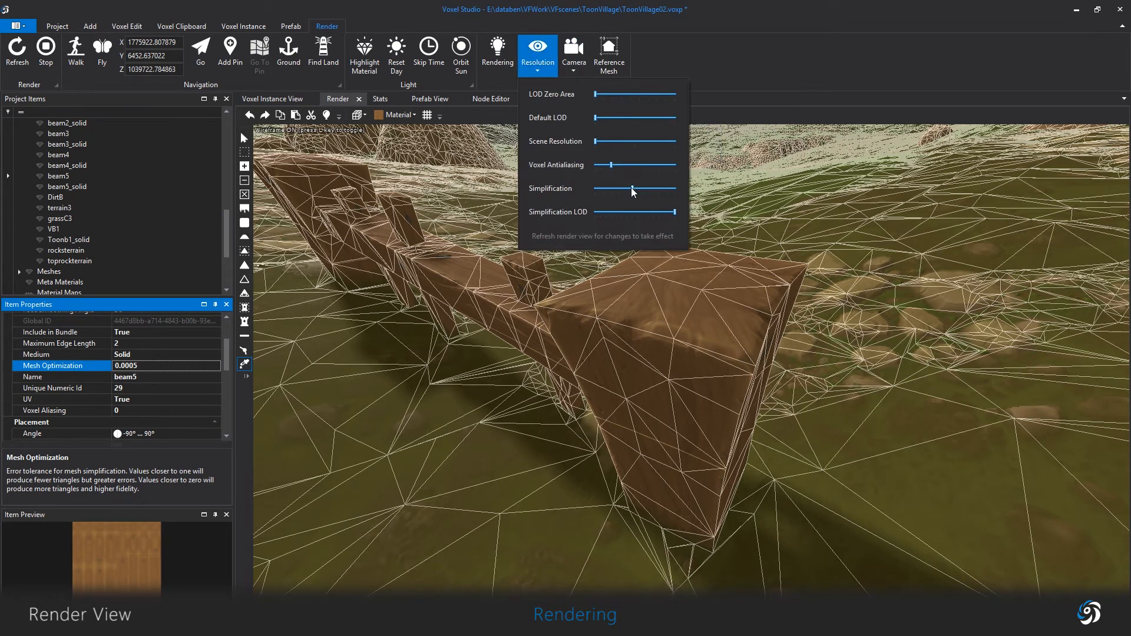
left_click_drag(631, 189, 597, 188)
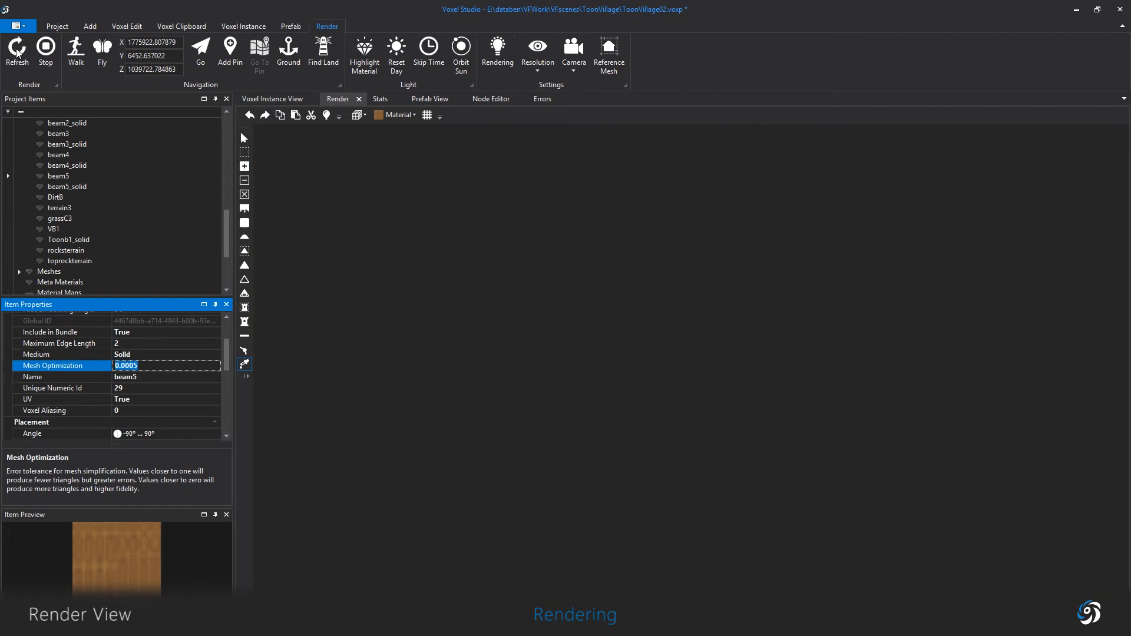
left_click(15, 50)
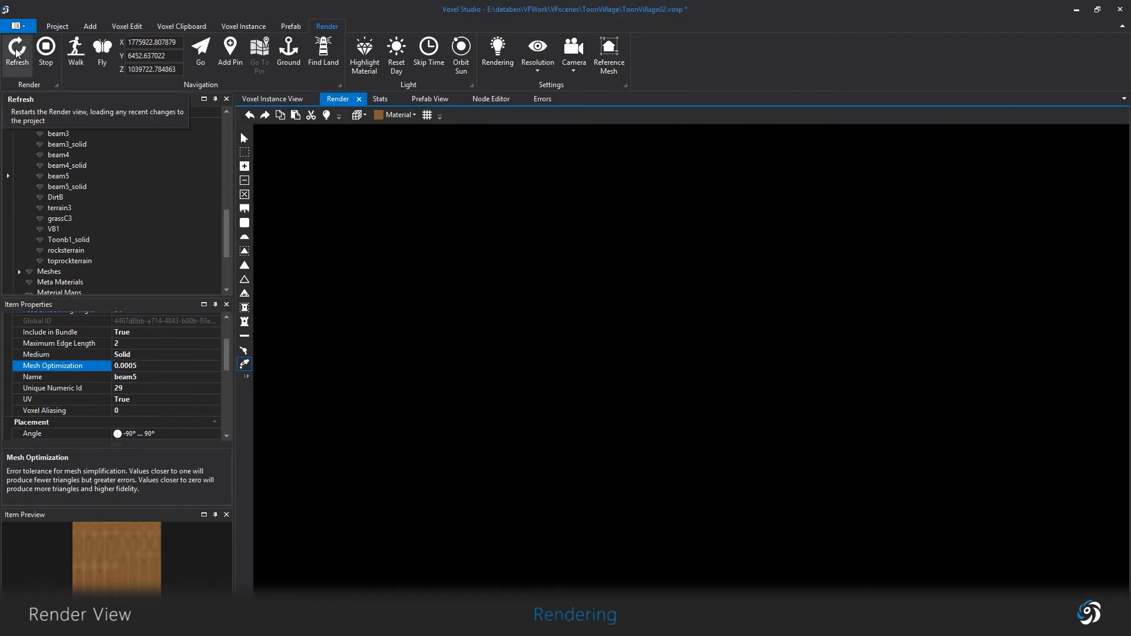
left_click(15, 51)
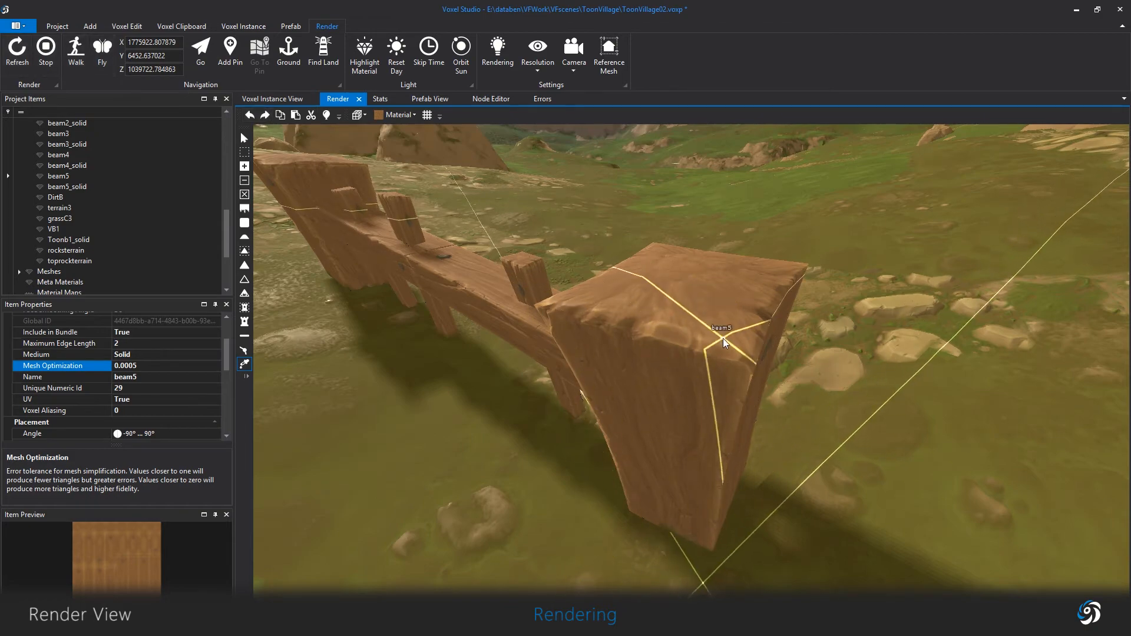
key("l")
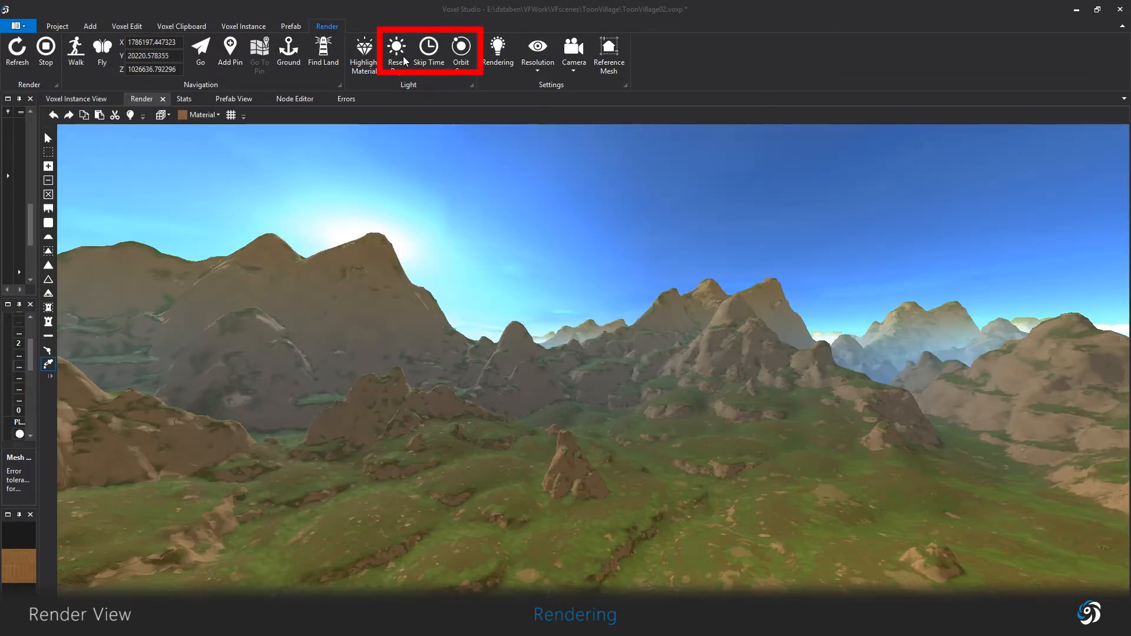
- Reset the day, skip time forward and set the sun orbiting so the fence sits under softer light
left_click(428, 49)
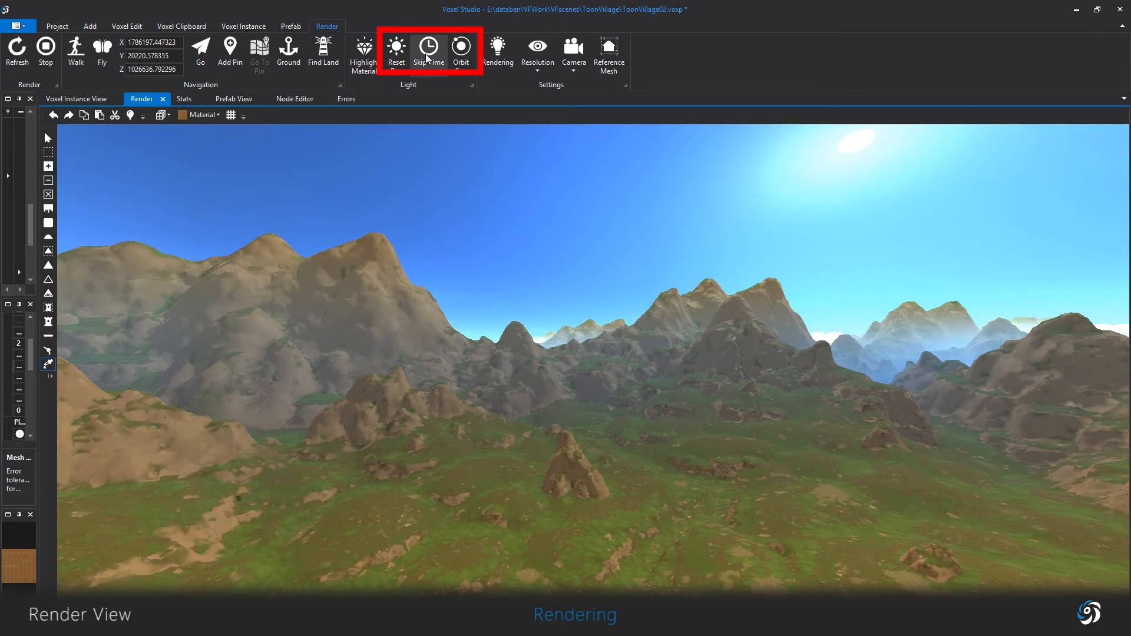
left_click(429, 51)
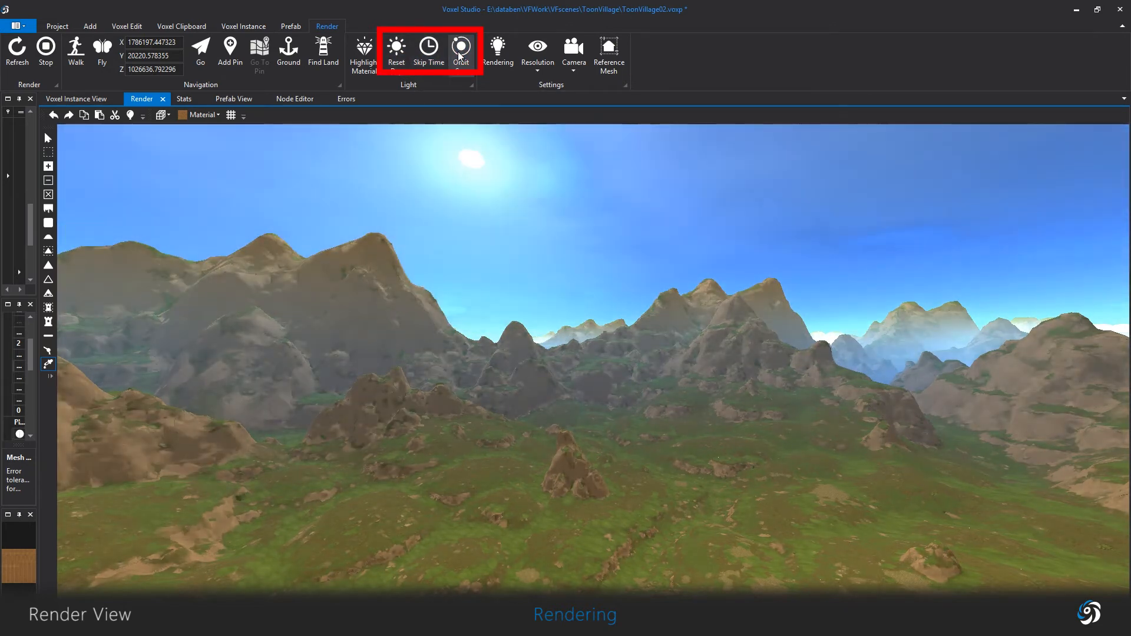
left_click(461, 49)
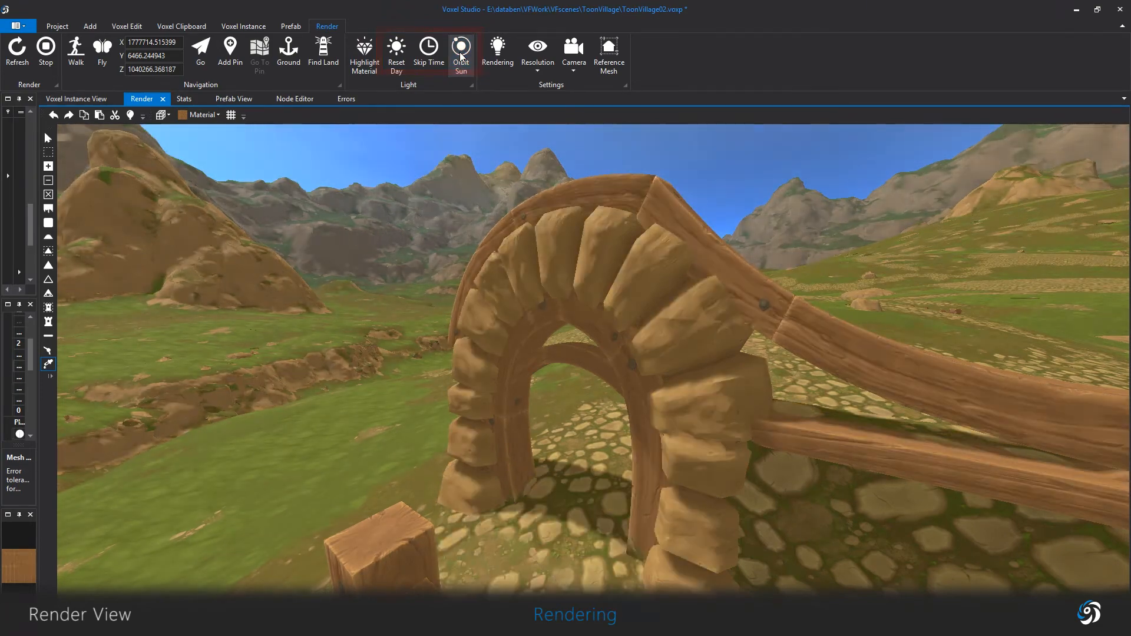
left_click(497, 50)
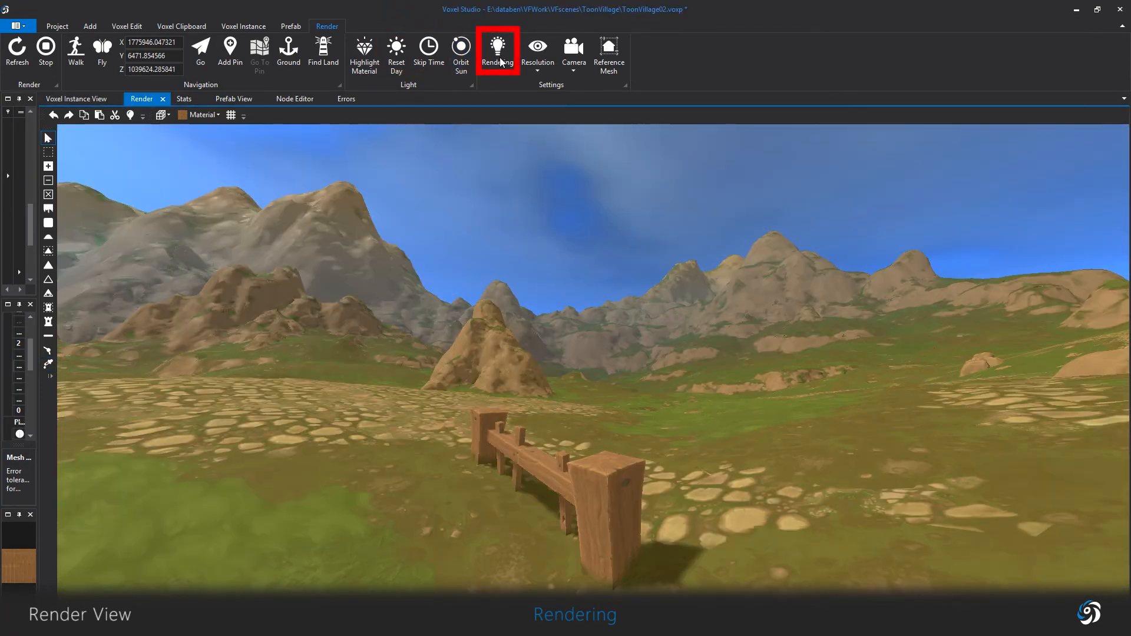
- Enable Apply parallax displacement in the Rendering settings
left_click(497, 49)
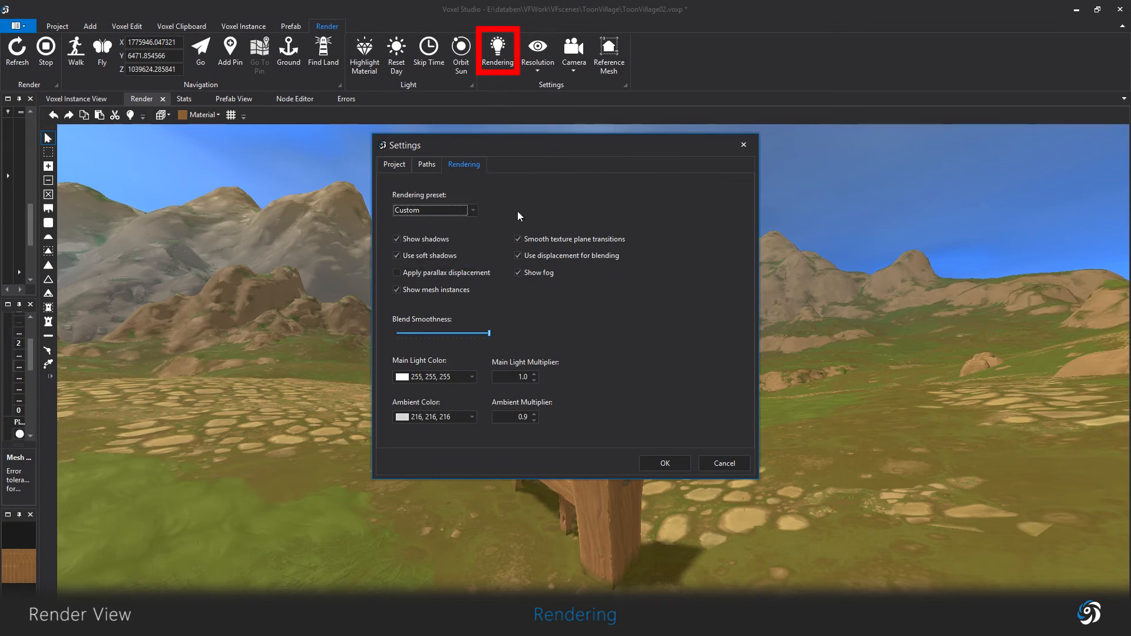
left_click(396, 272)
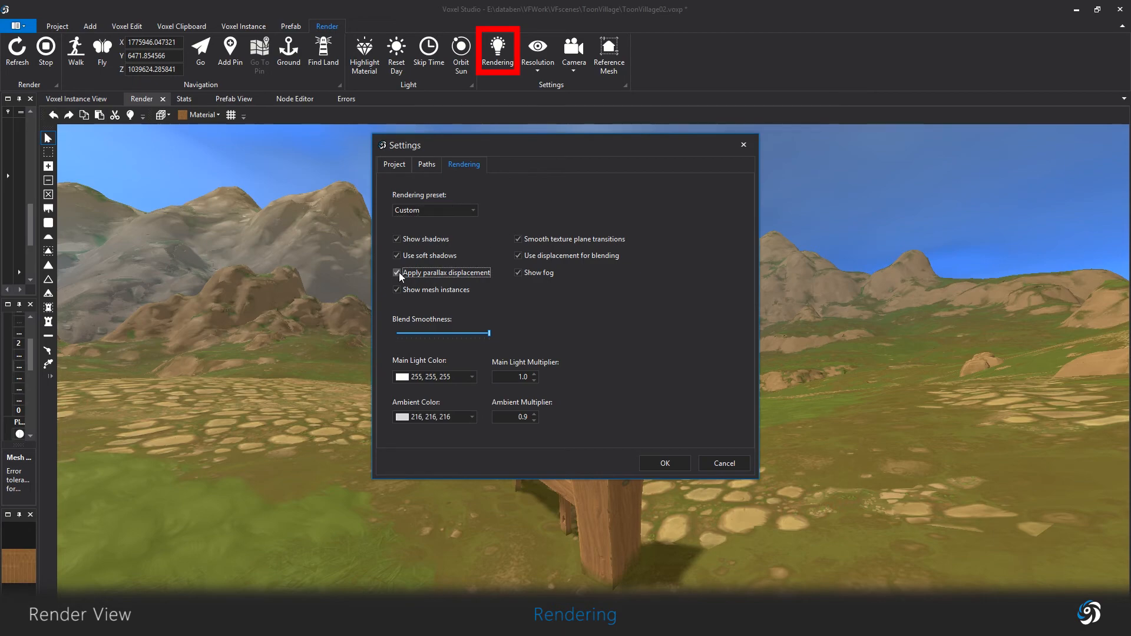
left_click(663, 463)
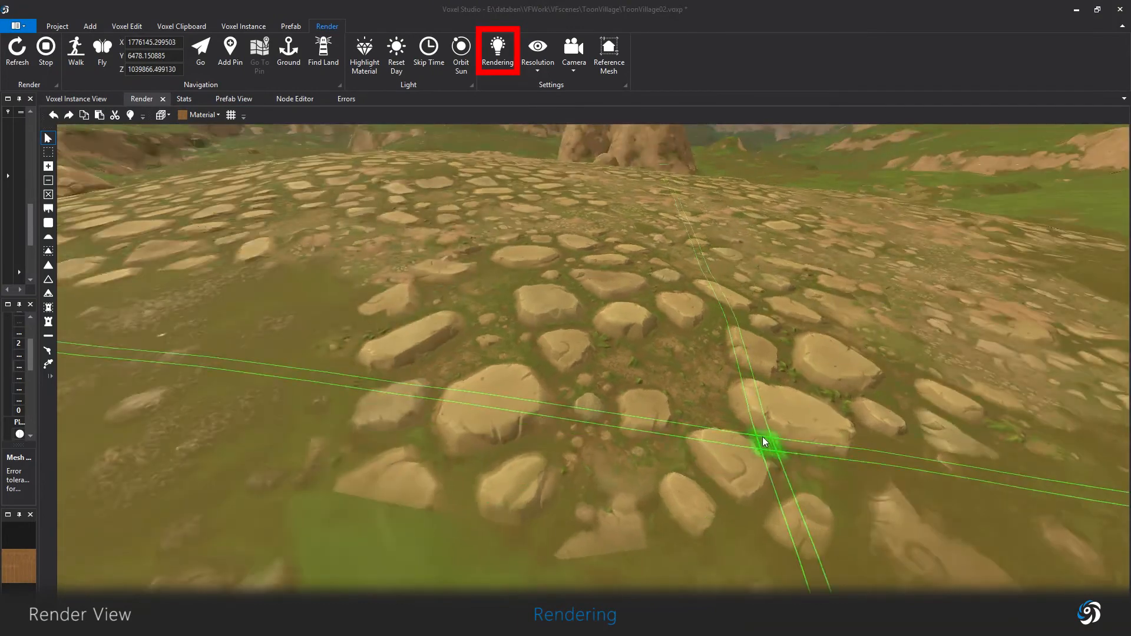
left_click(496, 50)
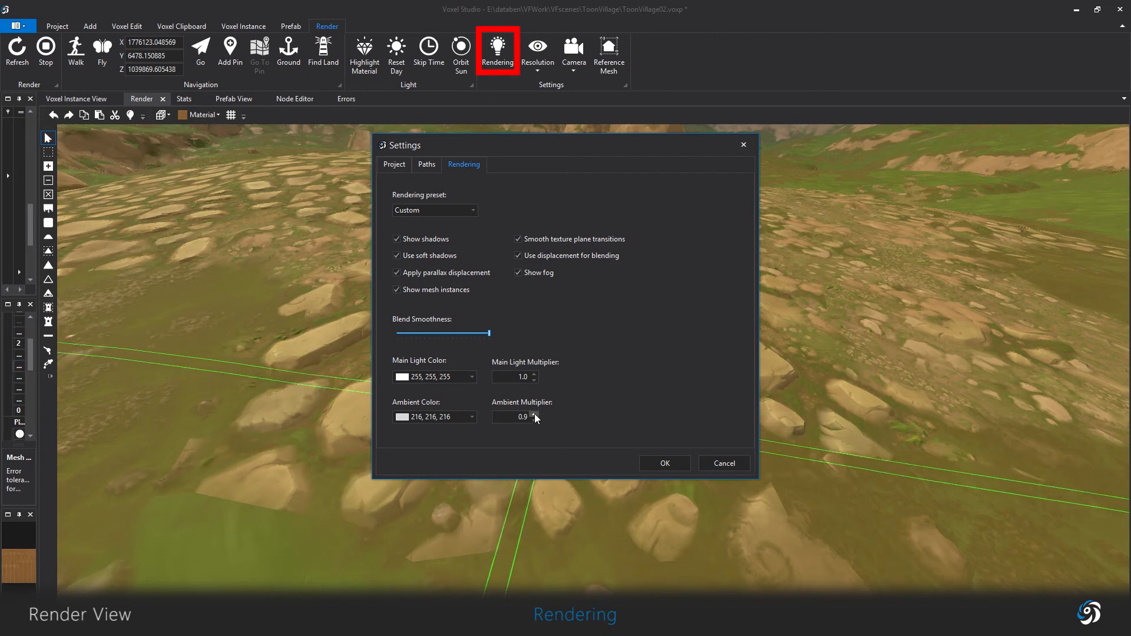
- Set the ambient colour to grey 156, 156, 156 via More Colors and confirm
left_click(471, 417)
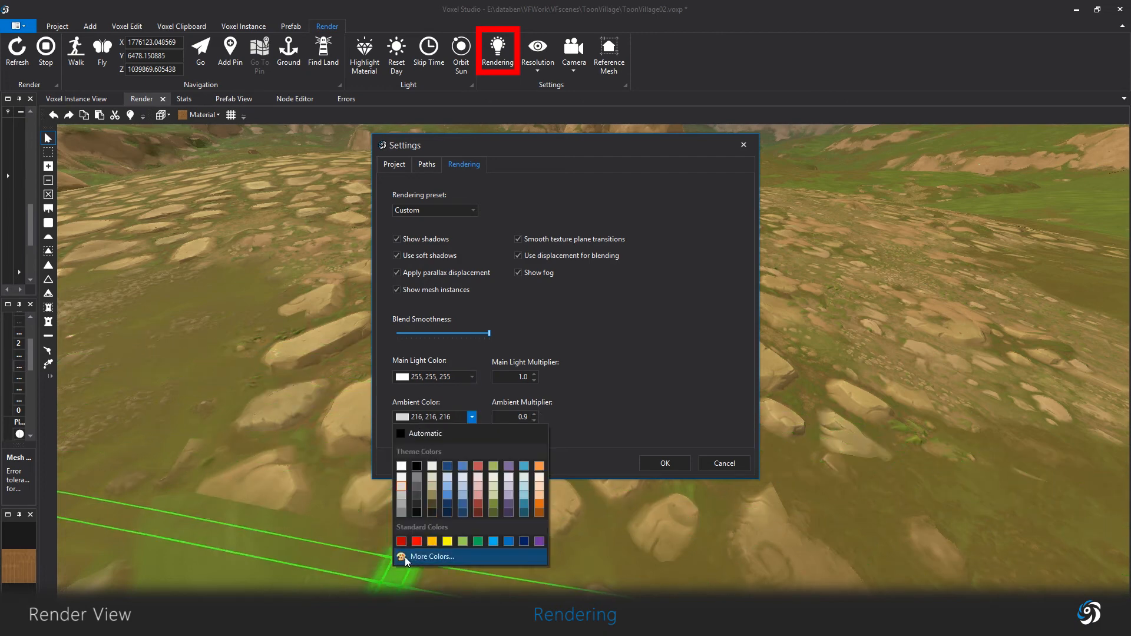
left_click(431, 556)
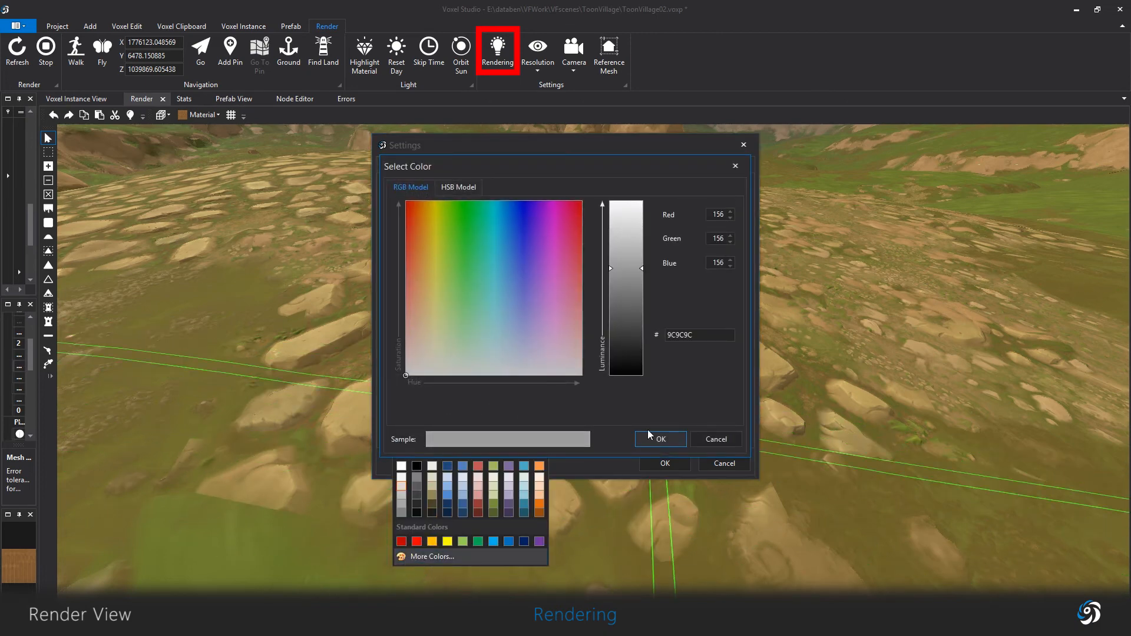
left_click(659, 440)
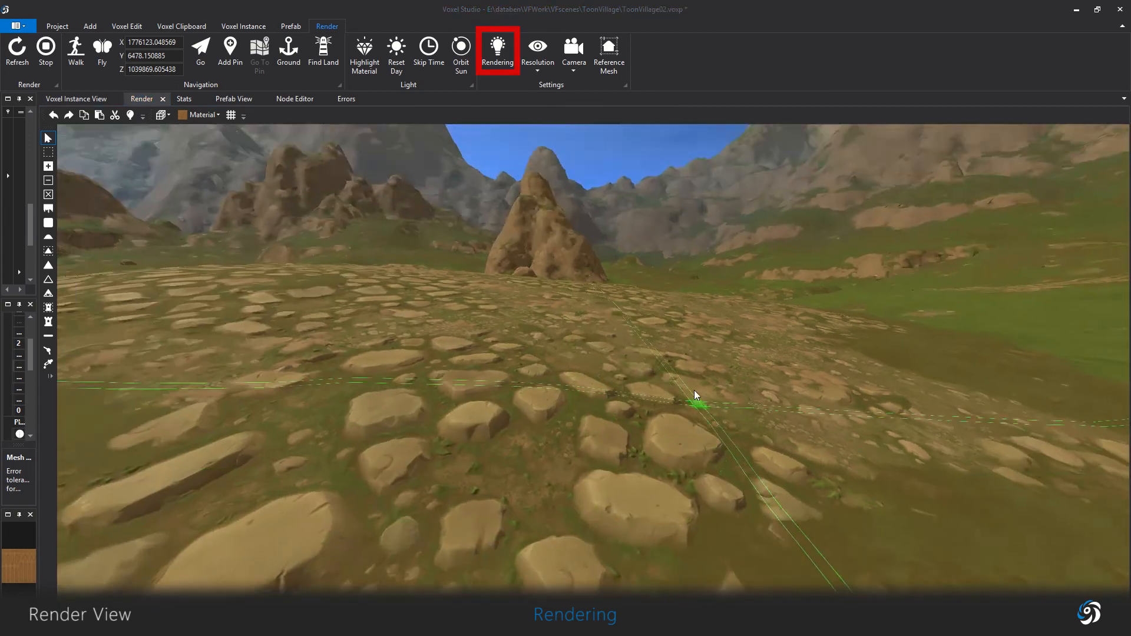
left_click(496, 46)
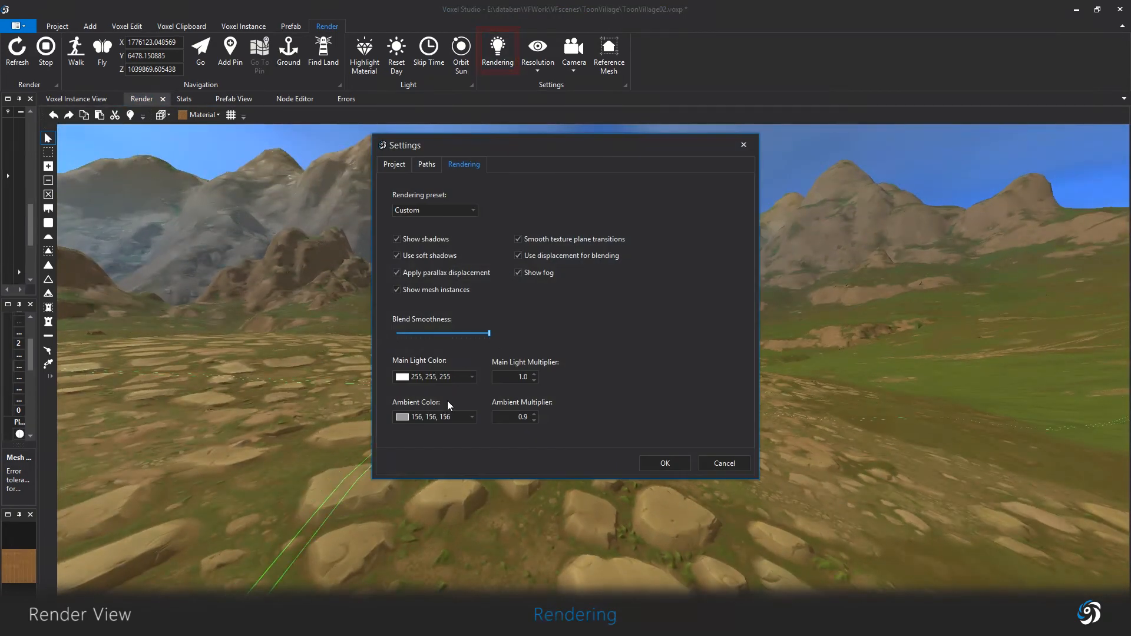